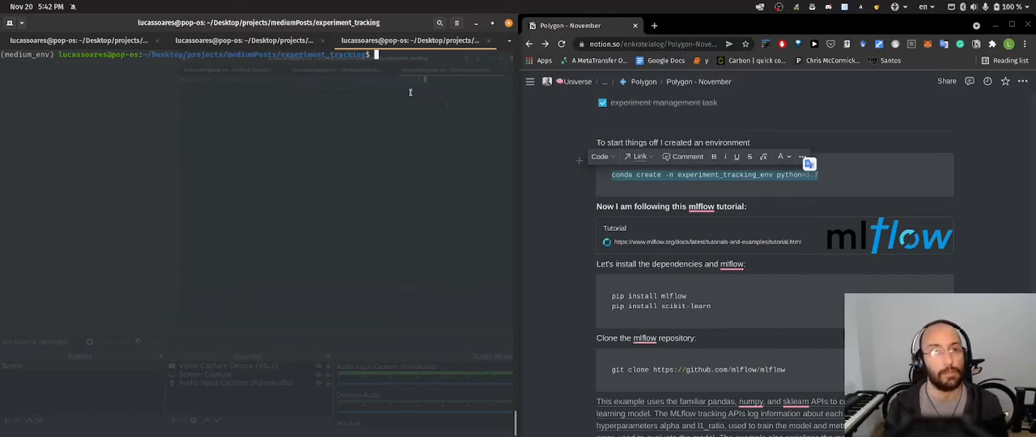
# Step: Create and activate the Python 3.7 experiment_tracking_env conda environment, then start installing mlflow
pyautogui.write('conda create -n experiment_tracking_env python=3.7')
pyautogui.write('act')
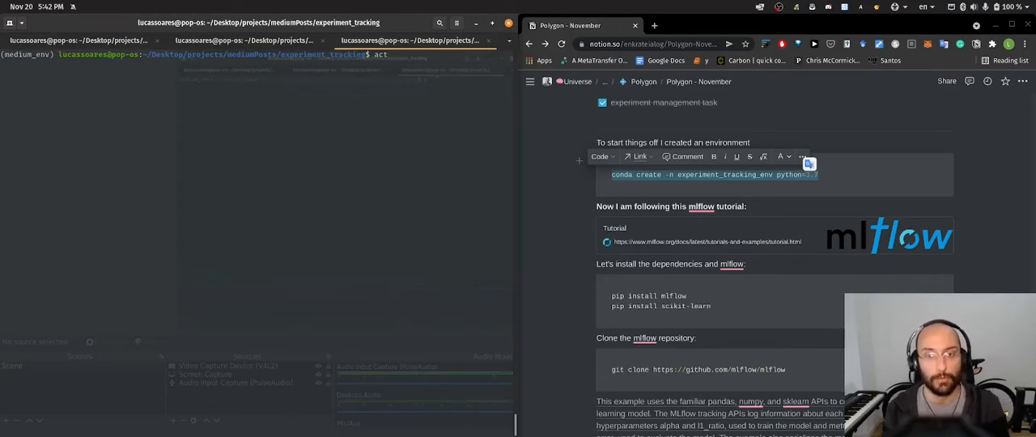
pyautogui.write('experiment_tracking_env')
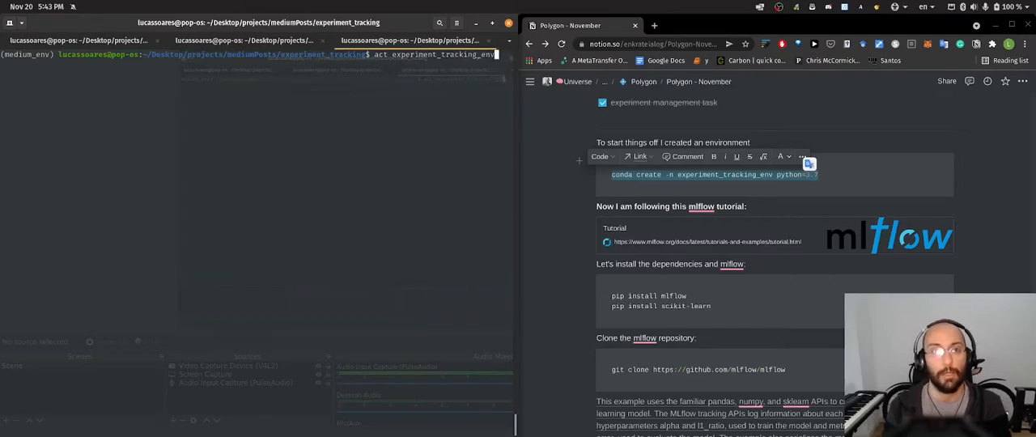
pyautogui.press('Return')
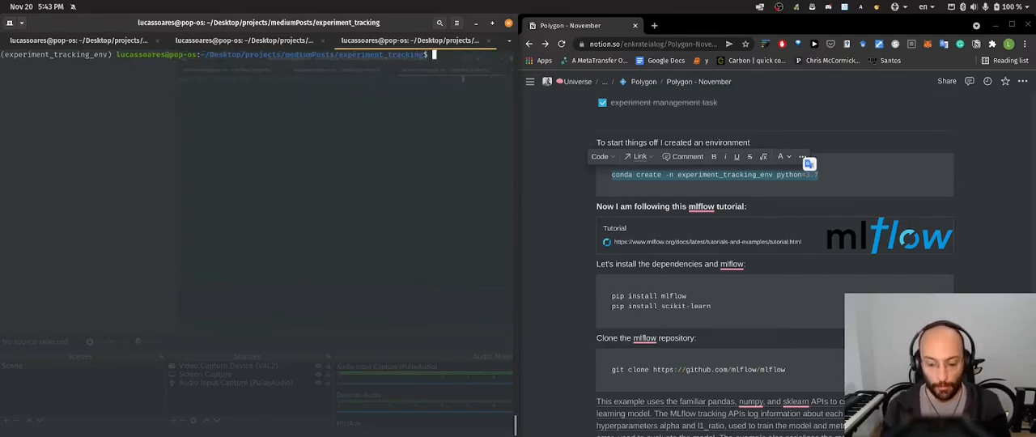
pyautogui.write('pip install mlf')
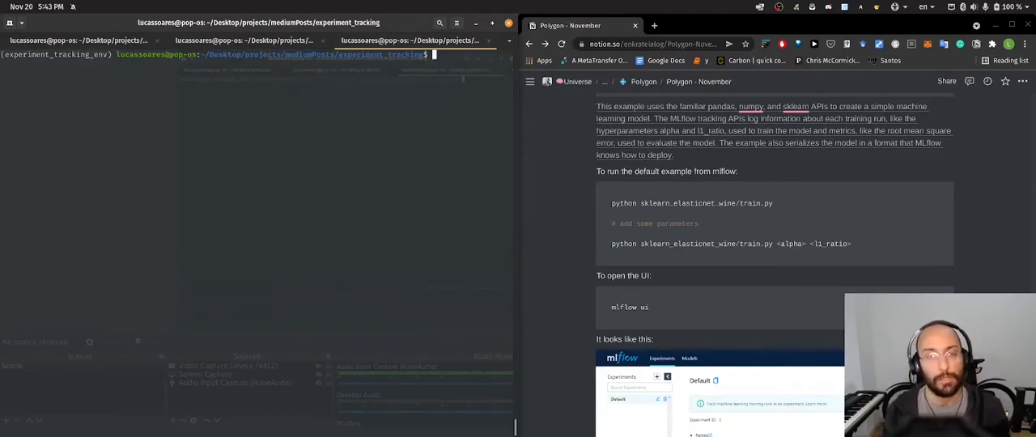
pyautogui.write('git clone https://github.com/mlflow/mlflow')
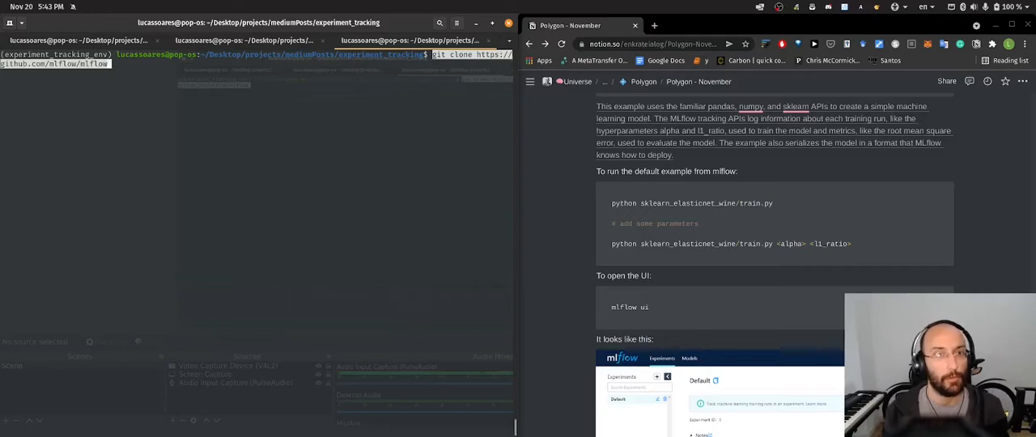
pyautogui.press('Return')
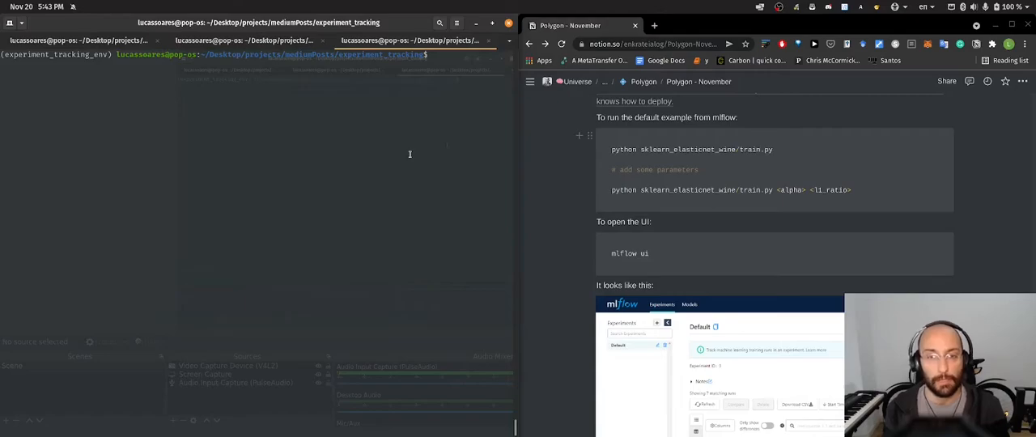
# Step: From mlflow/examples, run sklearn_elasticnet_wine/train.py with 0.5 0.6, then rerun with 0.3 arguments
pyautogui.write('cd e')
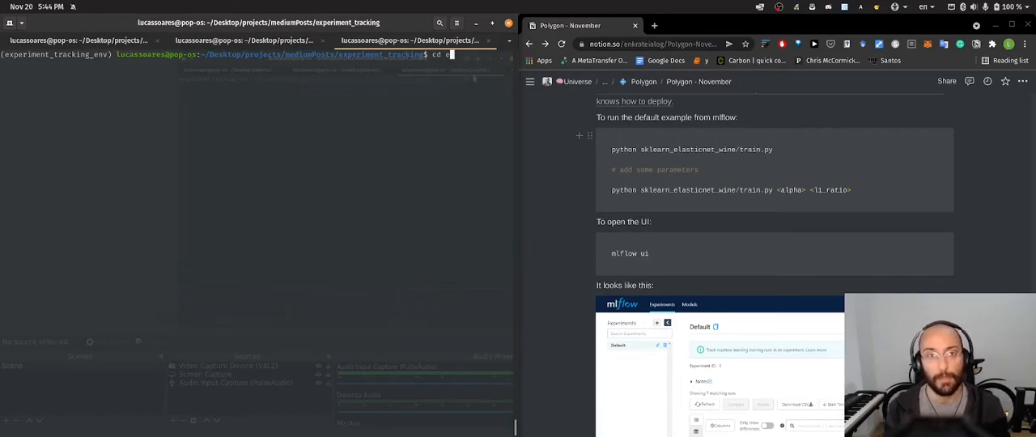
pyautogui.write('mlflow/')
pyautogui.write('pytho')
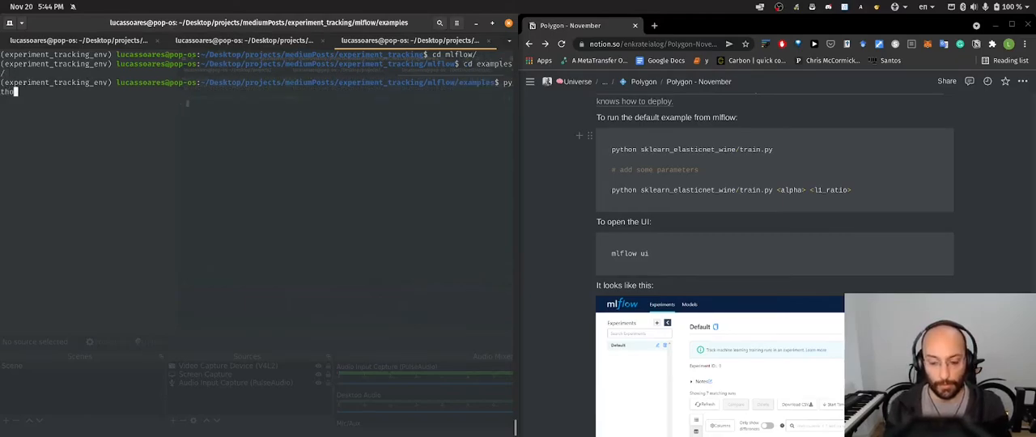
pyautogui.write('sklearn_elasticnet_wine/train.py')
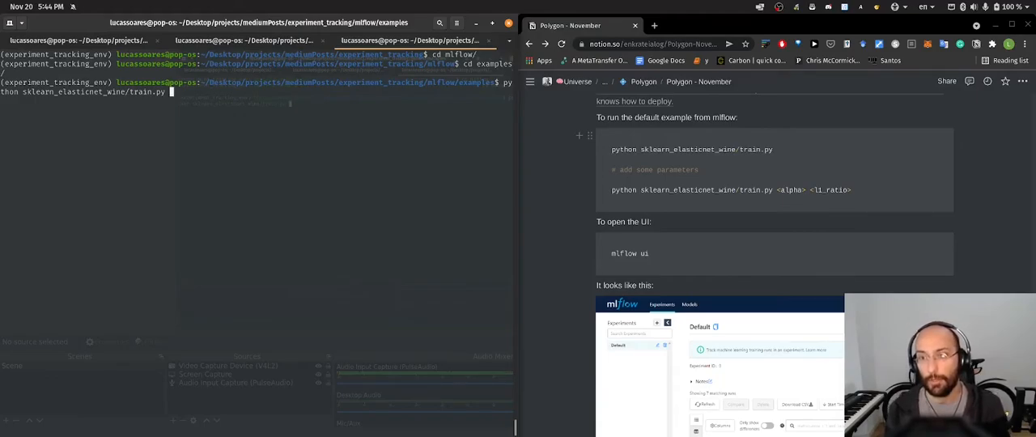
pyautogui.write('0.5')
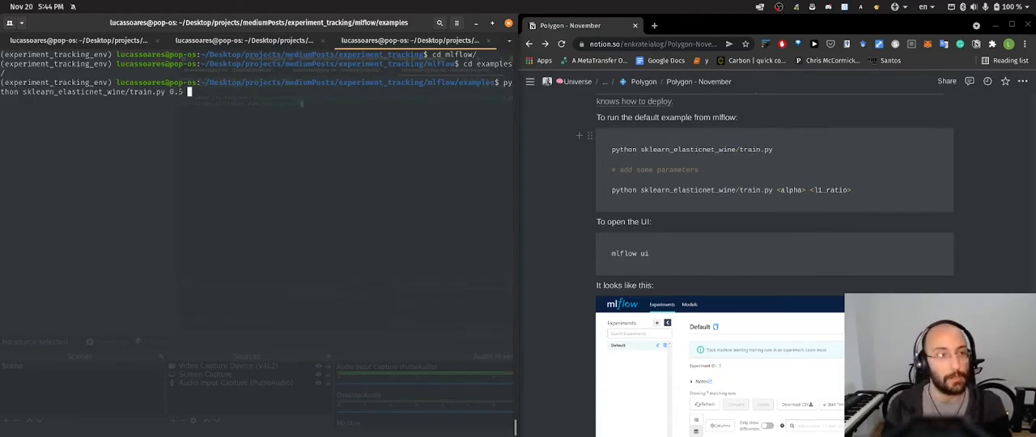
pyautogui.write('0.6')
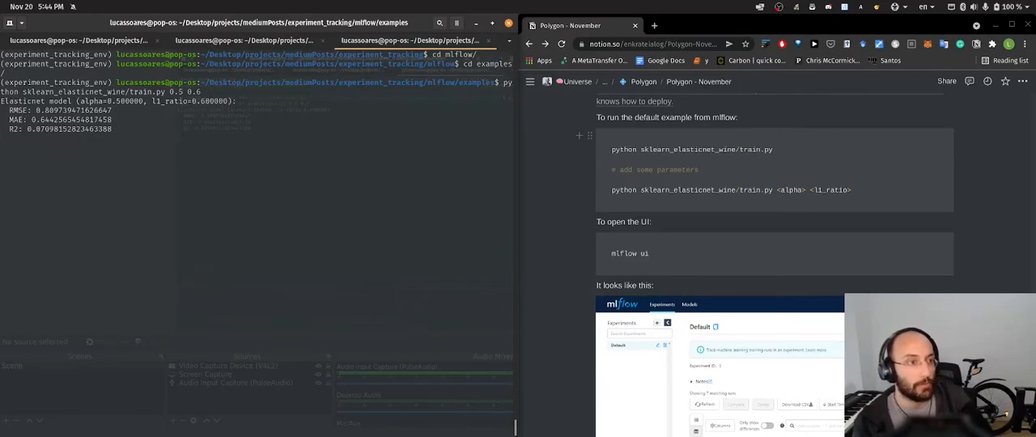
pyautogui.press('Return')
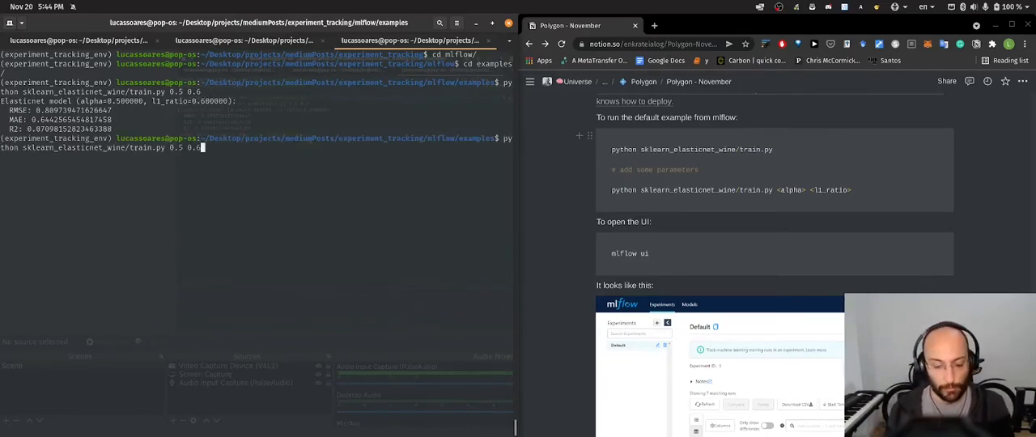
pyautogui.write('0.3 0.')
pyautogui.write('ml')
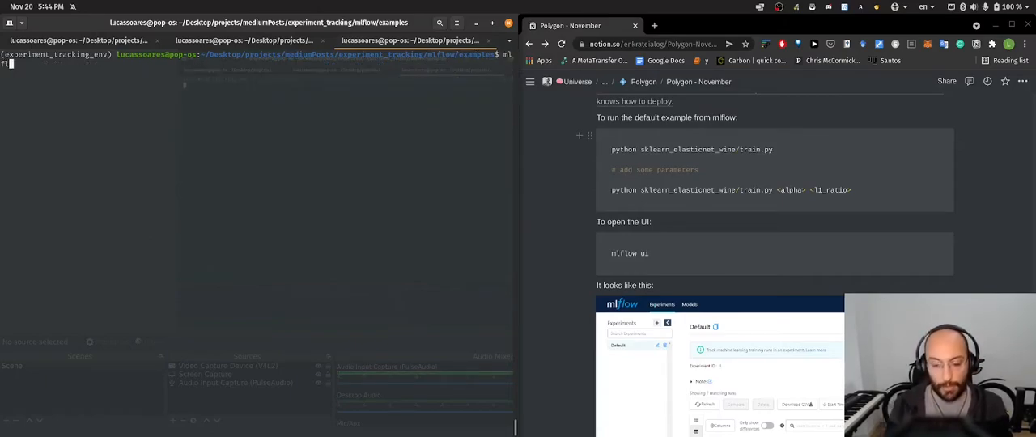
# Step: Start the mlflow ui server and compare the two logged runs in the browser
pyautogui.write('flow ui')
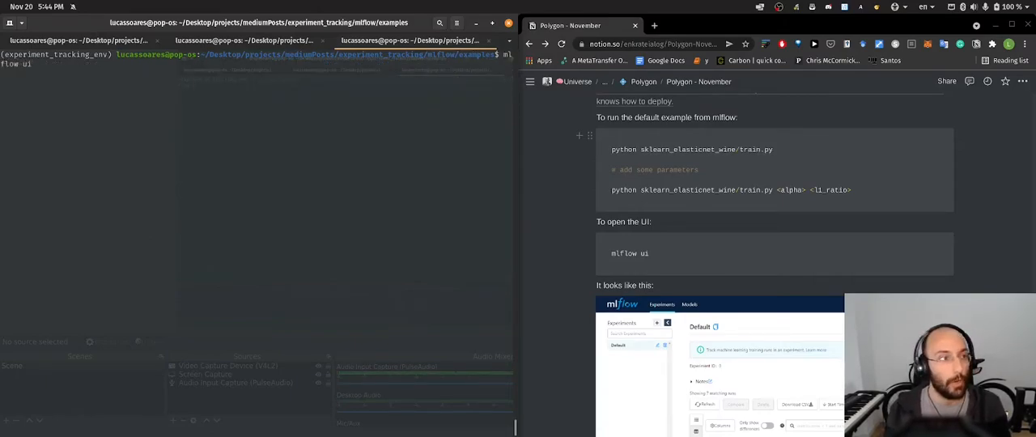
pyautogui.press('Return')
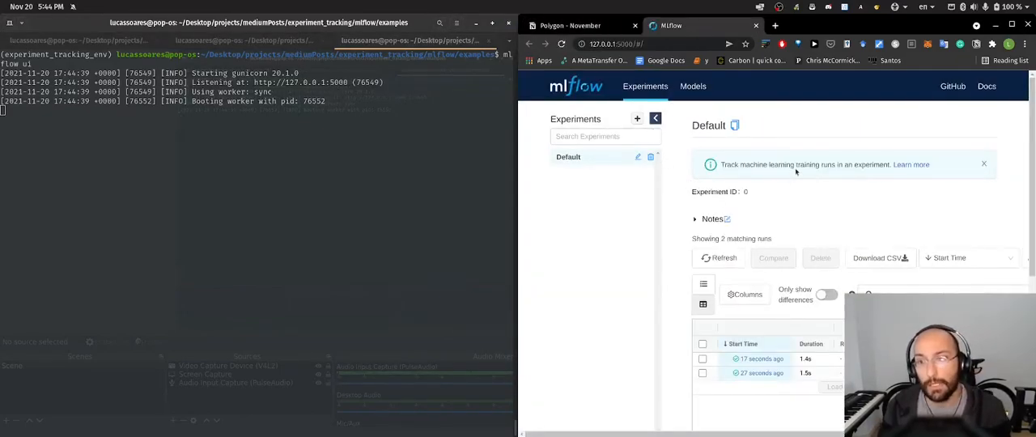
pyautogui.scroll(-3)
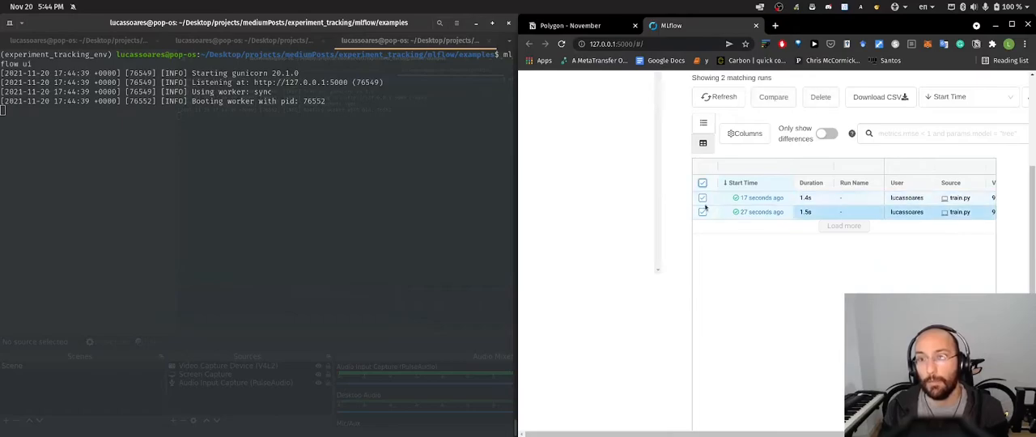
pyautogui.scroll(3)
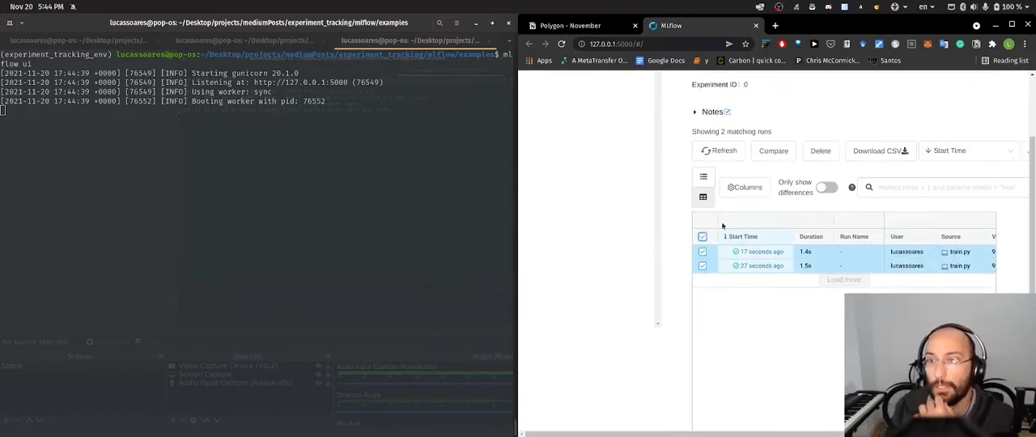
pyautogui.click(773, 150)
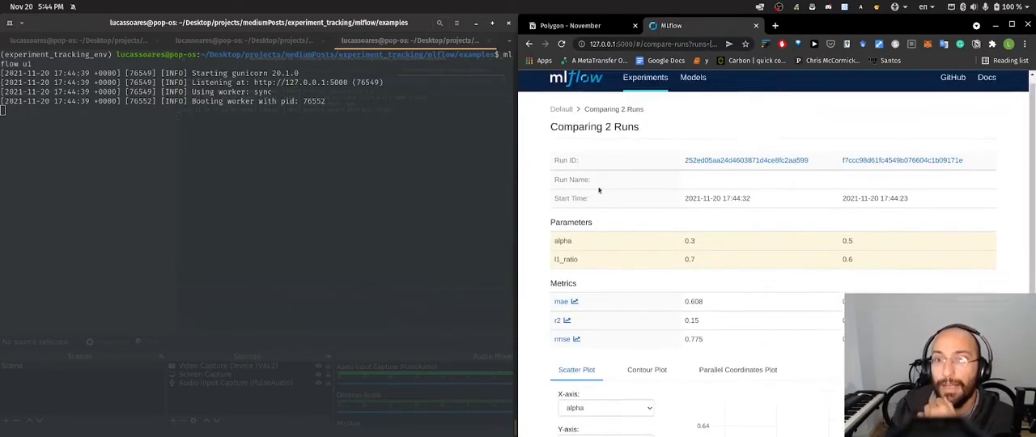
# Step: Set the scatter plot's Y-axis to rmse against alpha, then view the contour plot
pyautogui.scroll(3)
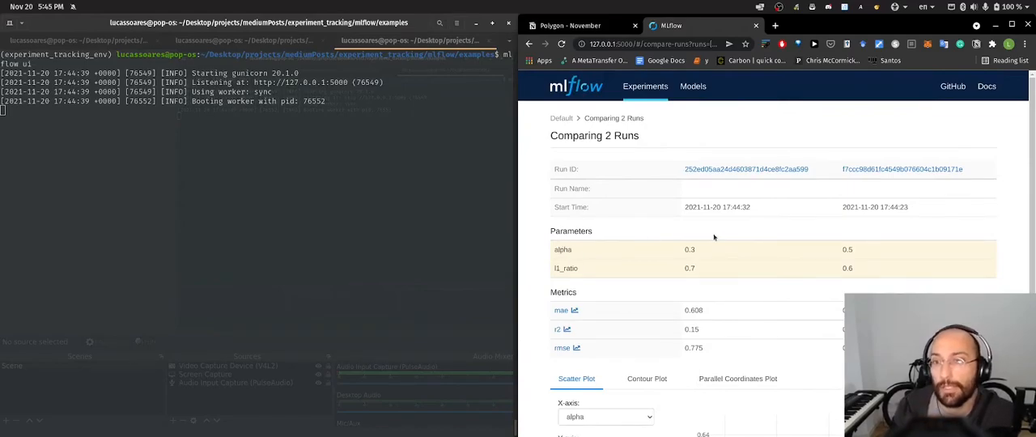
pyautogui.scroll(-3)
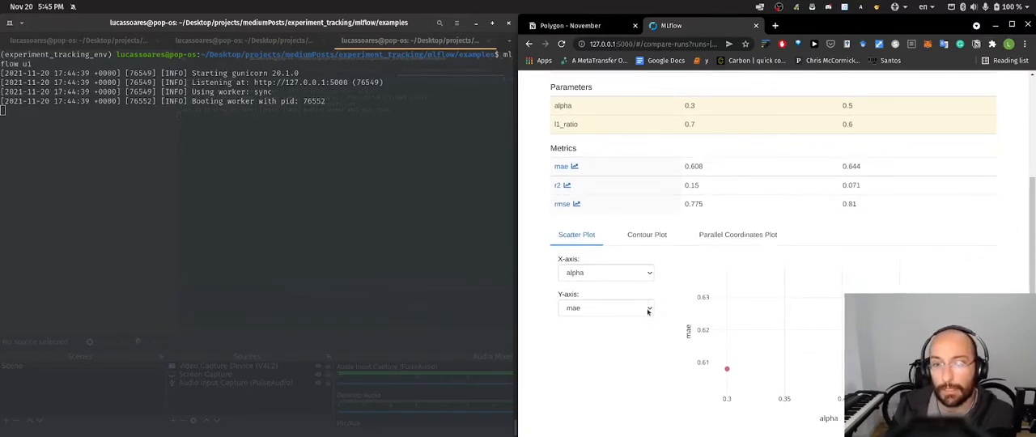
pyautogui.click(605, 308)
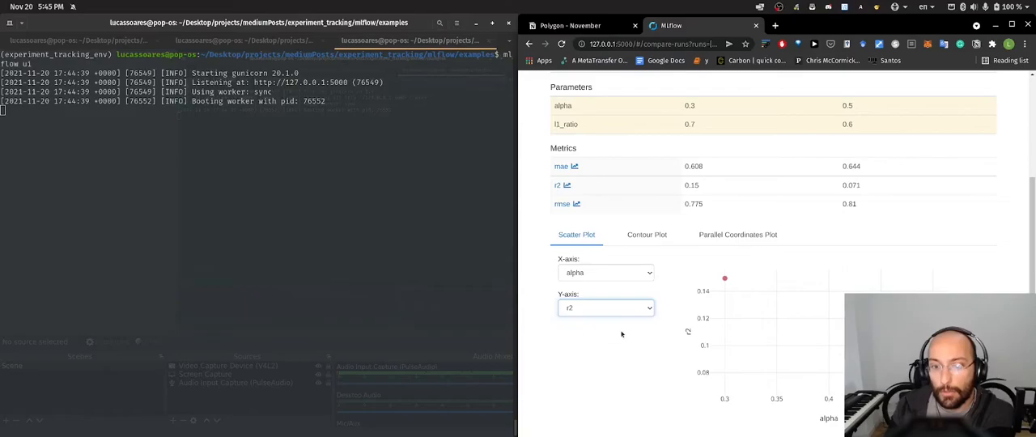
pyautogui.click(605, 308)
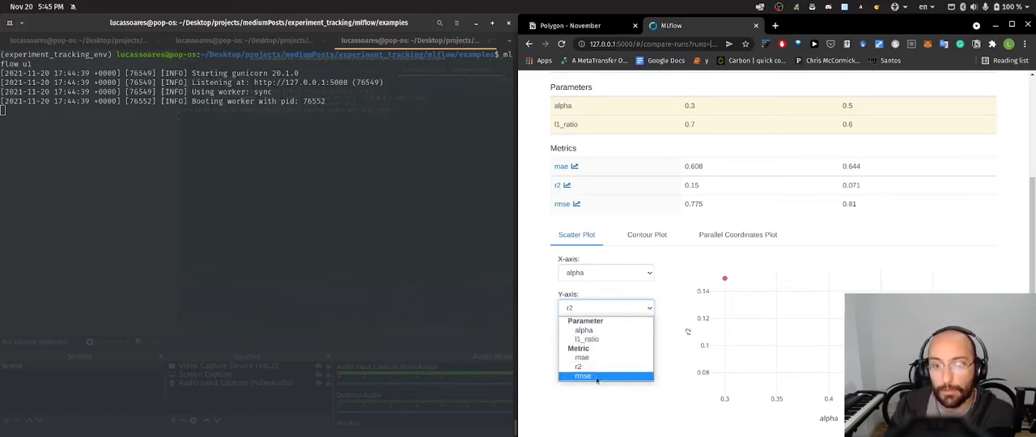
pyautogui.click(583, 376)
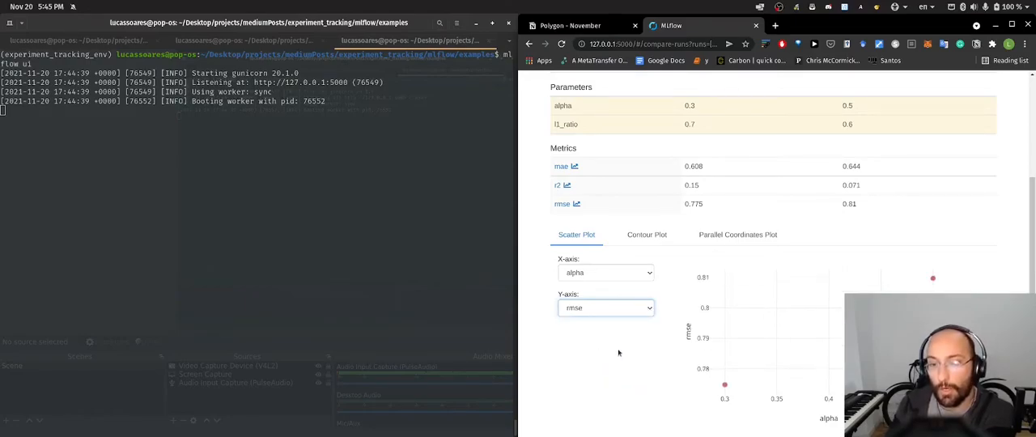
pyautogui.moveTo(651, 332)
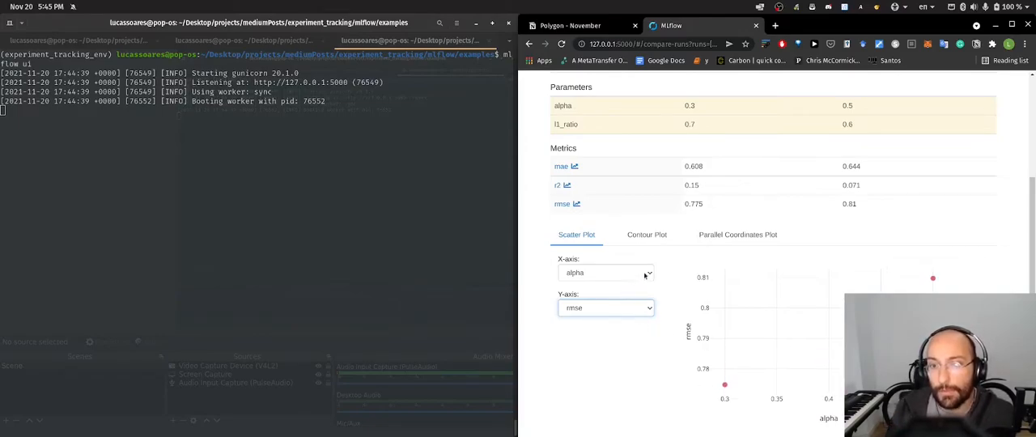
pyautogui.click(647, 235)
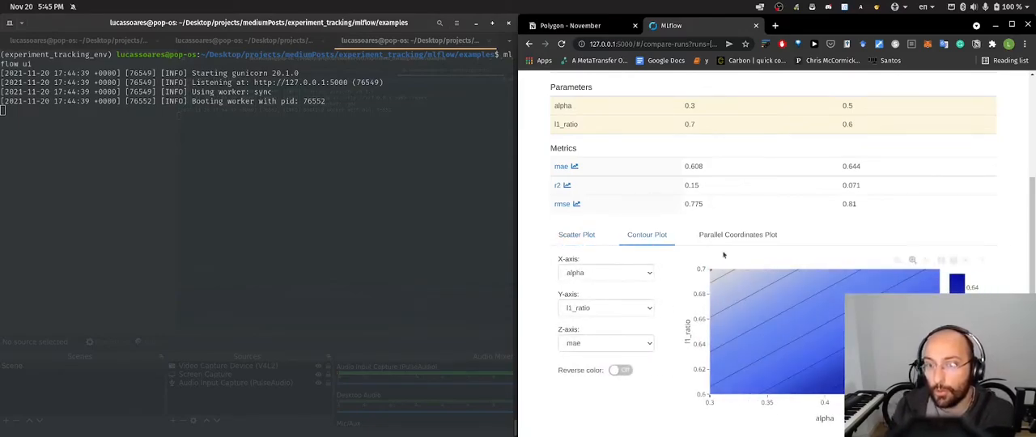
# Step: Inspect the parallel coordinates plot of alpha and l1_ratio against rmse
pyautogui.click(738, 235)
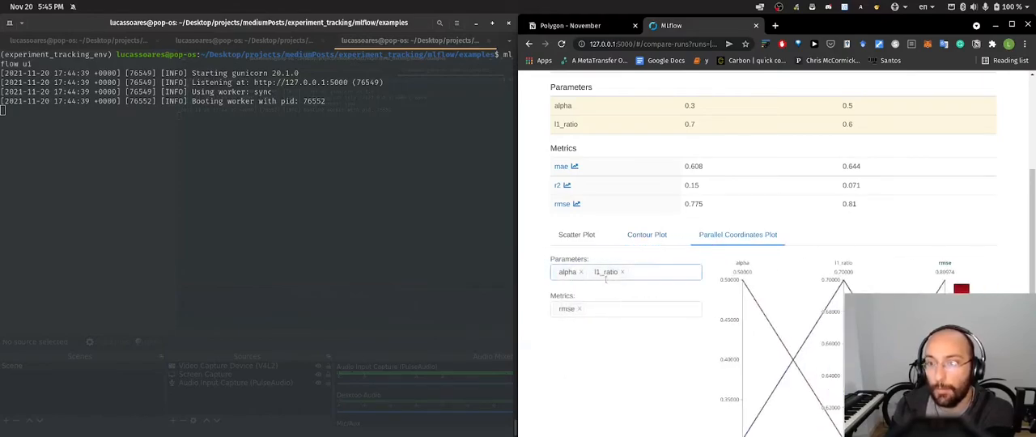
pyautogui.scroll(-3)
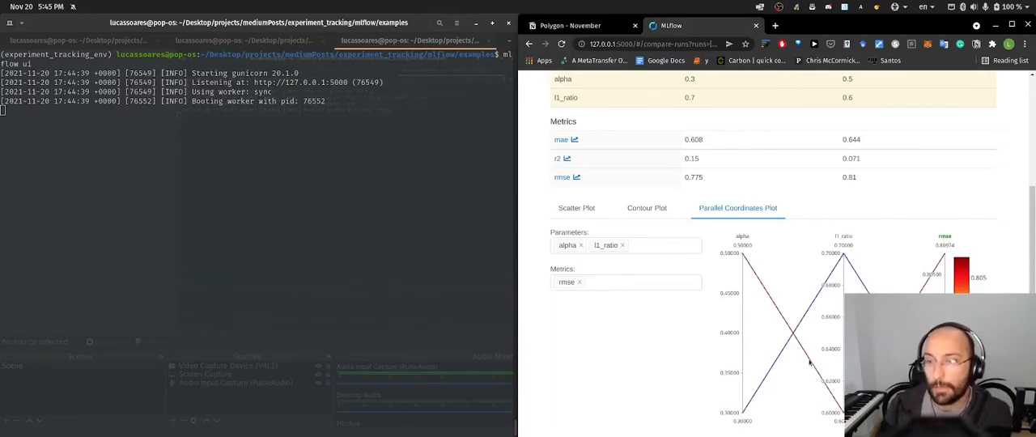
pyautogui.moveTo(733, 247)
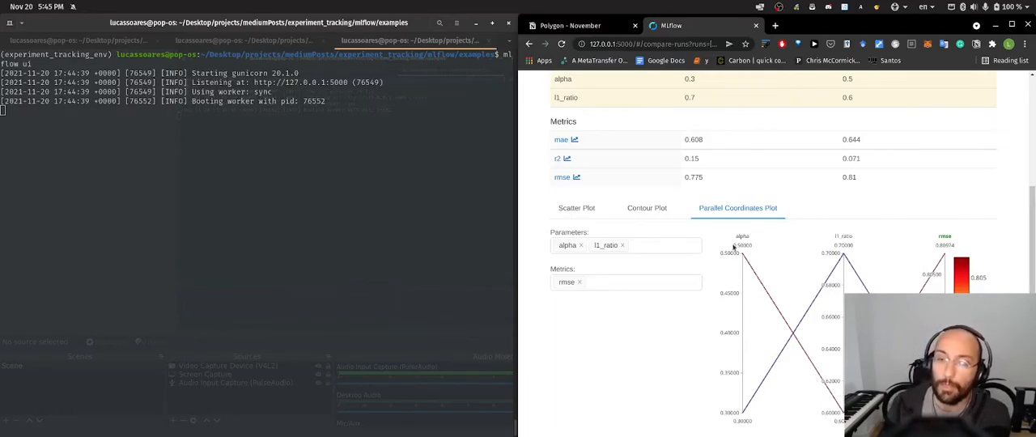
pyautogui.moveTo(732, 247)
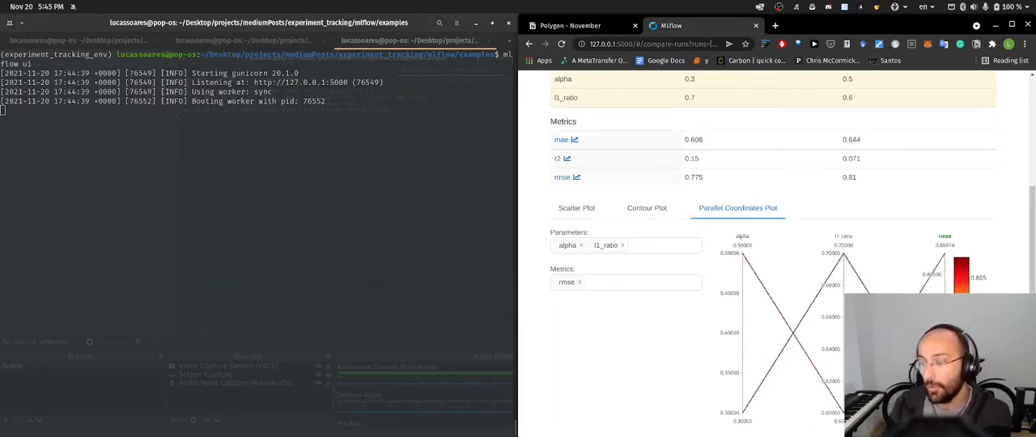
pyautogui.scroll(3)
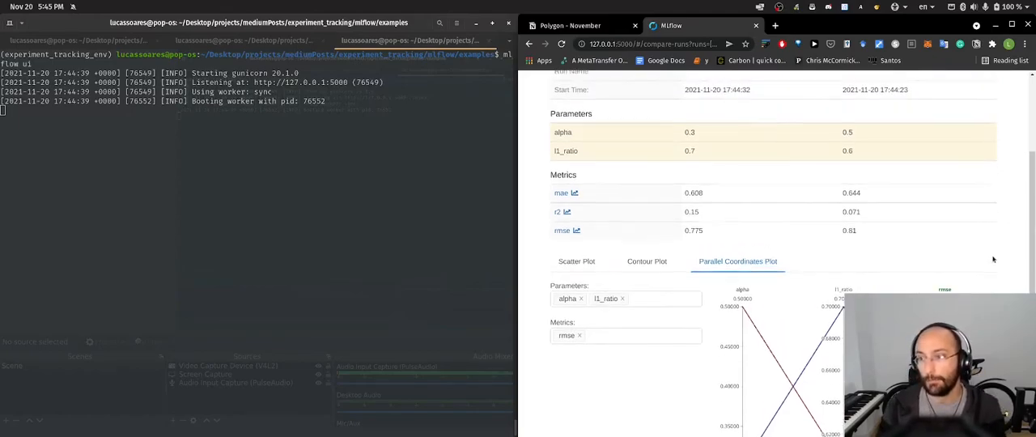
pyautogui.scroll(3)
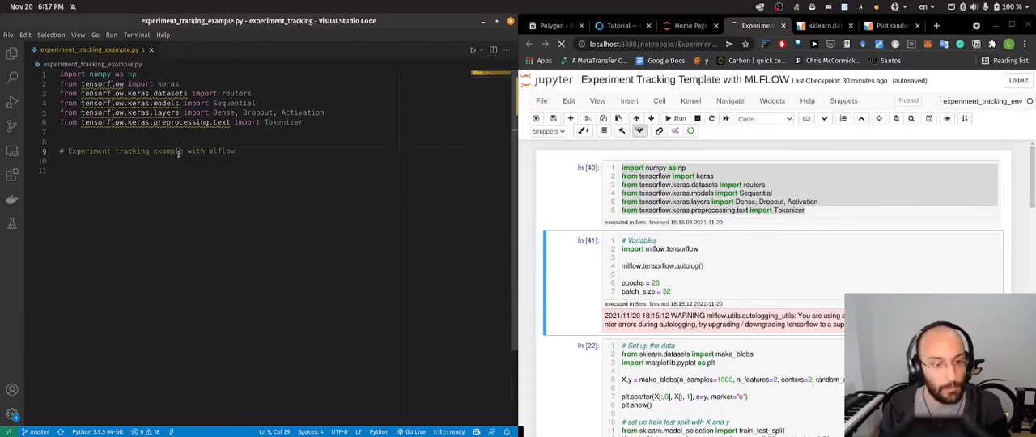
# Step: Add import mlflow.tensorflow and a mlflow.tensorflow.autolog() call, then save
pyautogui.press('enter')
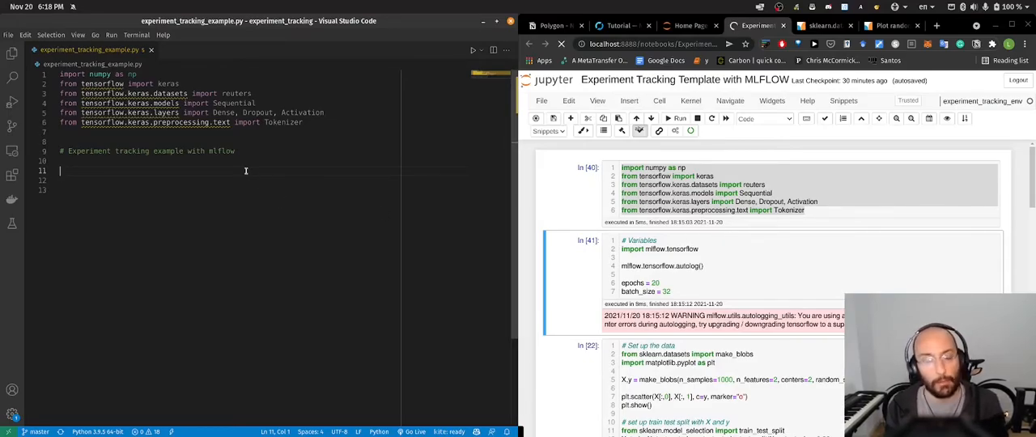
pyautogui.write('iom')
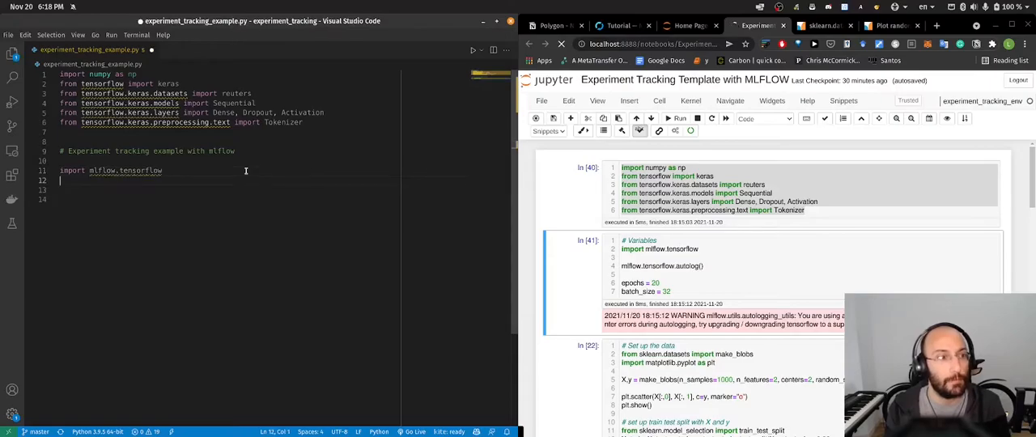
pyautogui.press('enter')
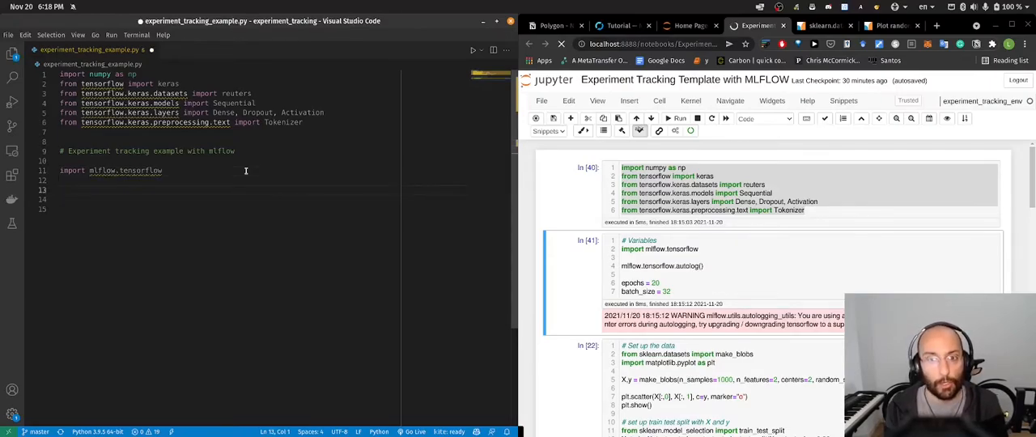
pyautogui.write('mlflow.tensorflow.autolog(')
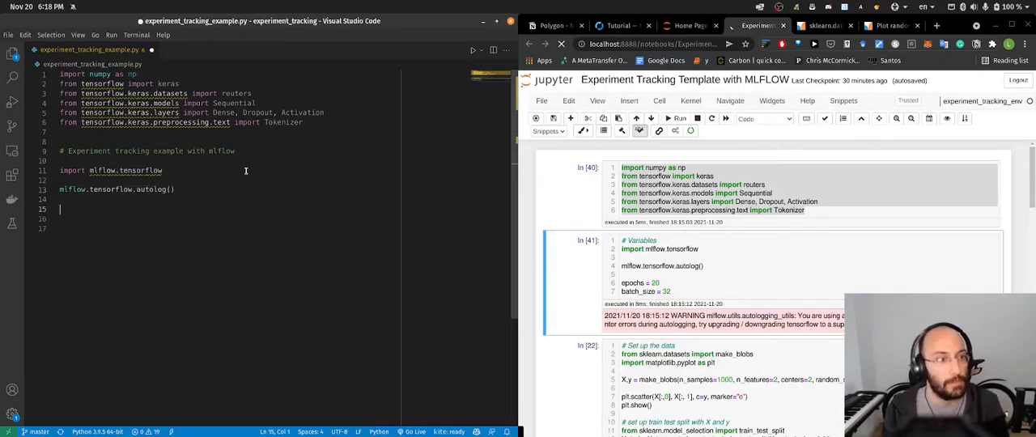
pyautogui.press('ctrl+s')
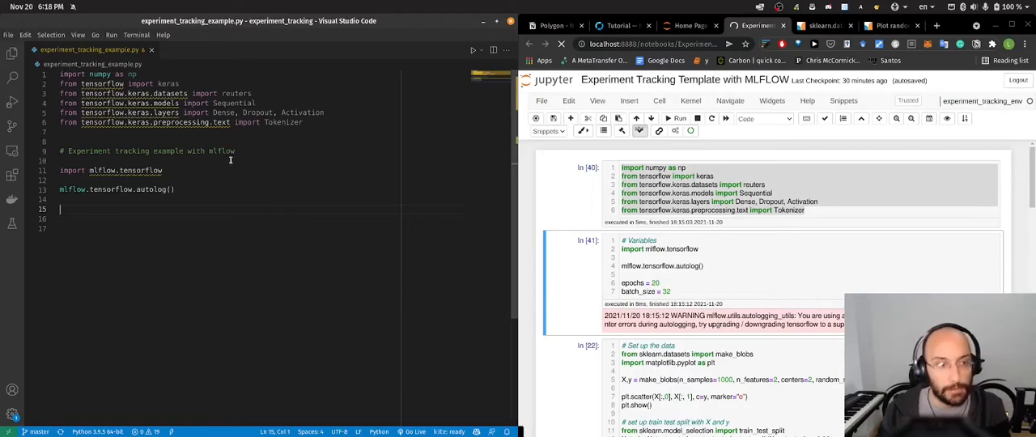
pyautogui.moveTo(326, 243)
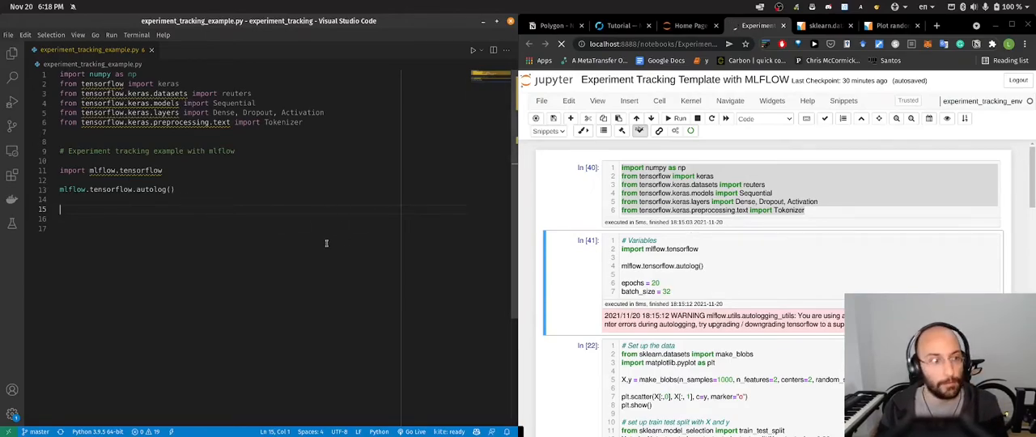
# Step: Add a '# Set up the parameters' section with epochs = 10 and batch_size = 32
pyautogui.write('# Set u')
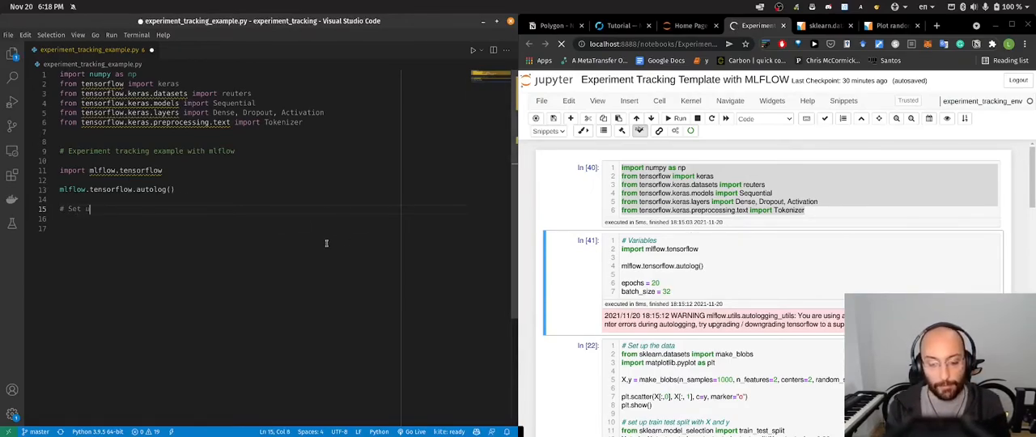
pyautogui.write('p the parameters')
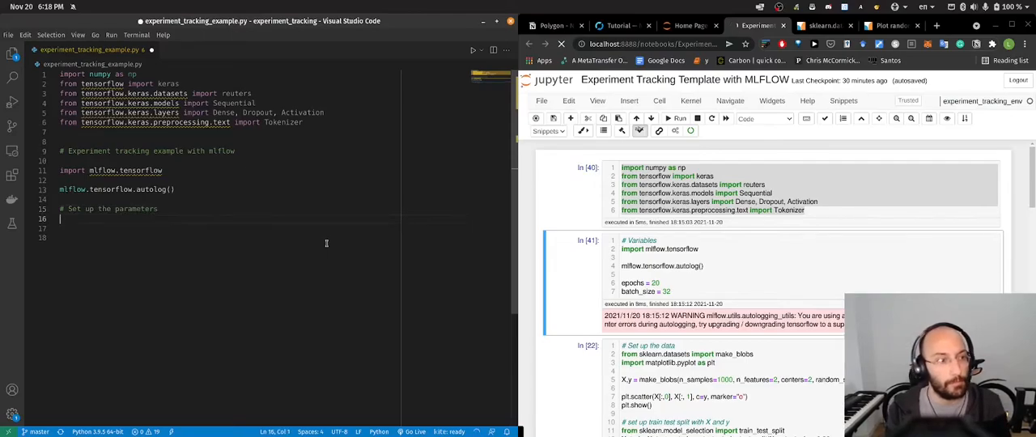
pyautogui.write('epochs =')
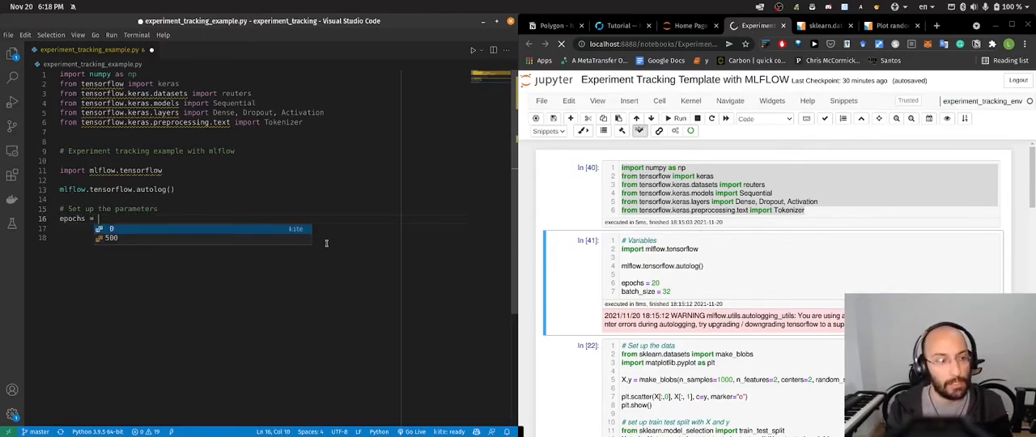
pyautogui.write('100')
pyautogui.click(283, 228)
pyautogui.write('baty')
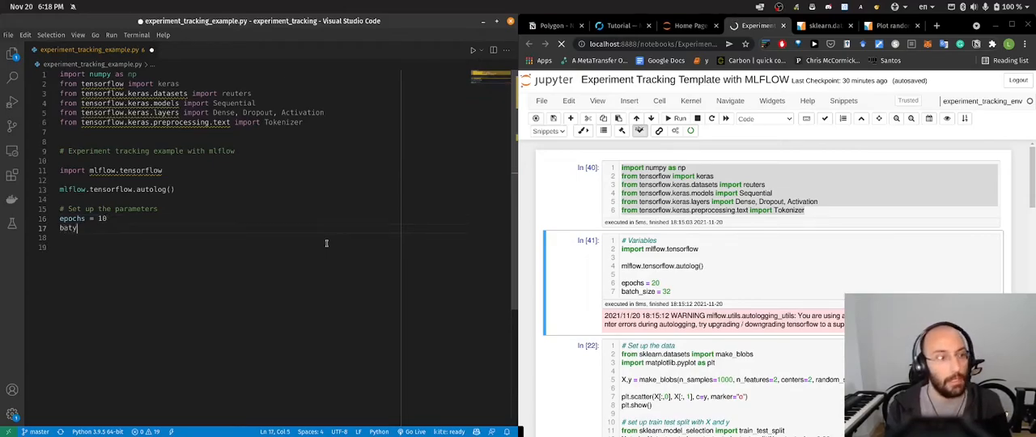
pyautogui.write('ch_size = 32')
pyautogui.click(284, 247)
pyautogui.write('#')
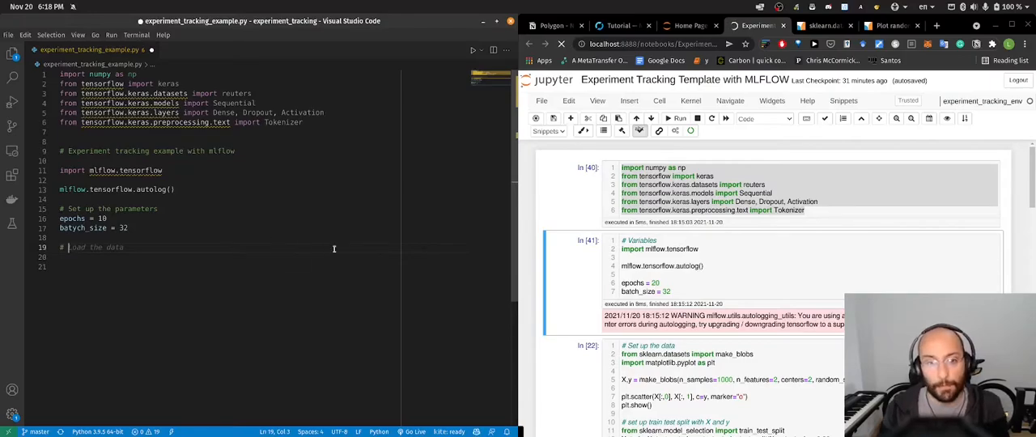
# Step: Add a '# Set up the data' section importing make_blobs and generating X, y blob data
pyautogui.write('Set up')
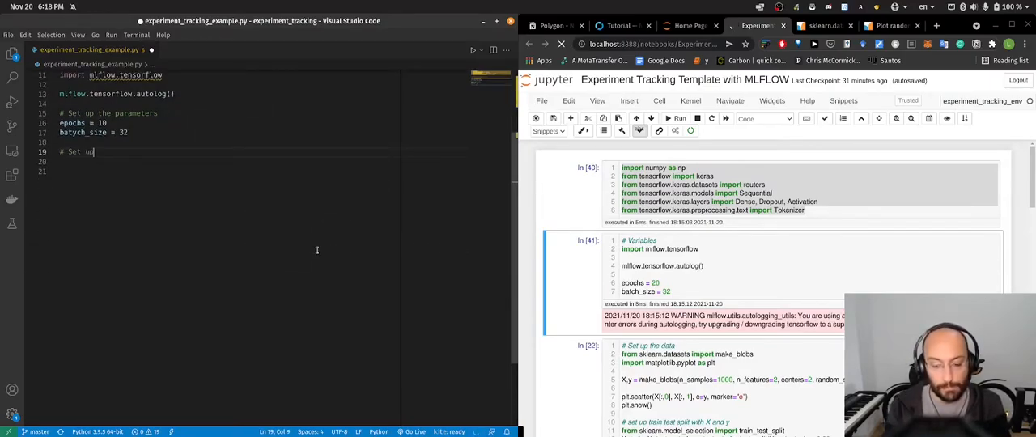
pyautogui.write('the data')
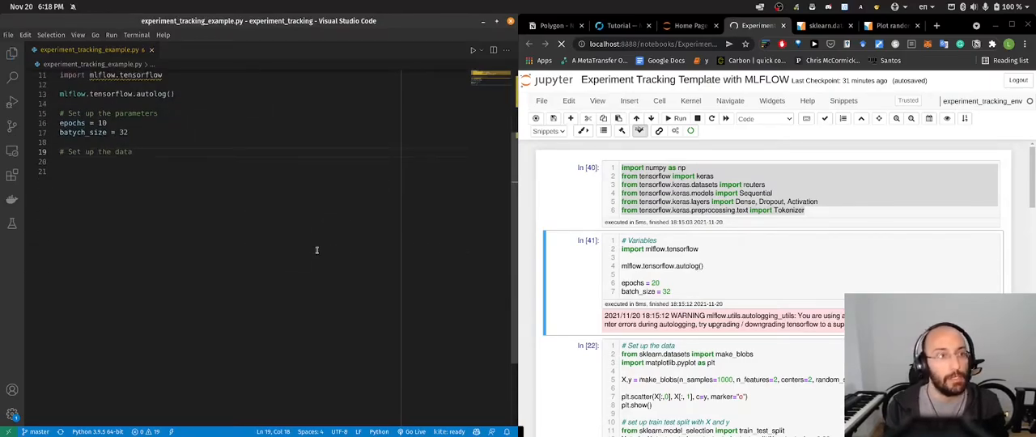
pyautogui.write('(train_data, train_labels), (test_data, test_labels) = reuters.load_data(num_words=10000)')
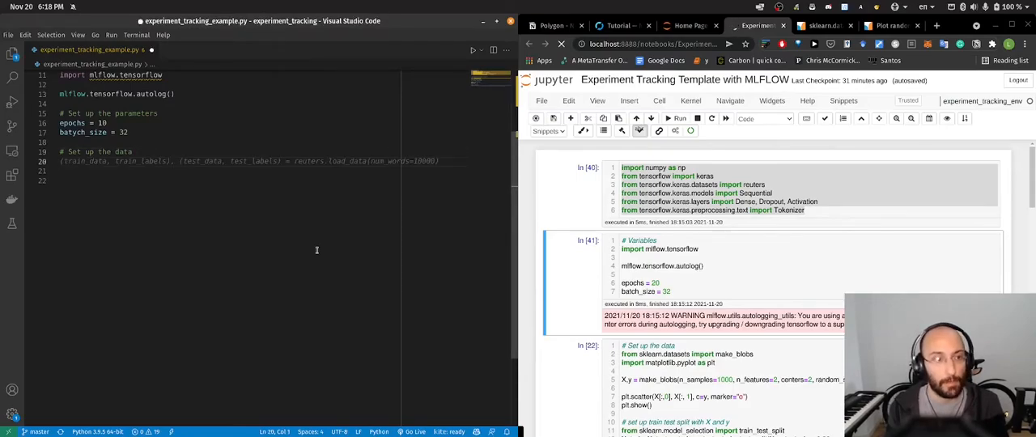
pyautogui.scroll(-3)
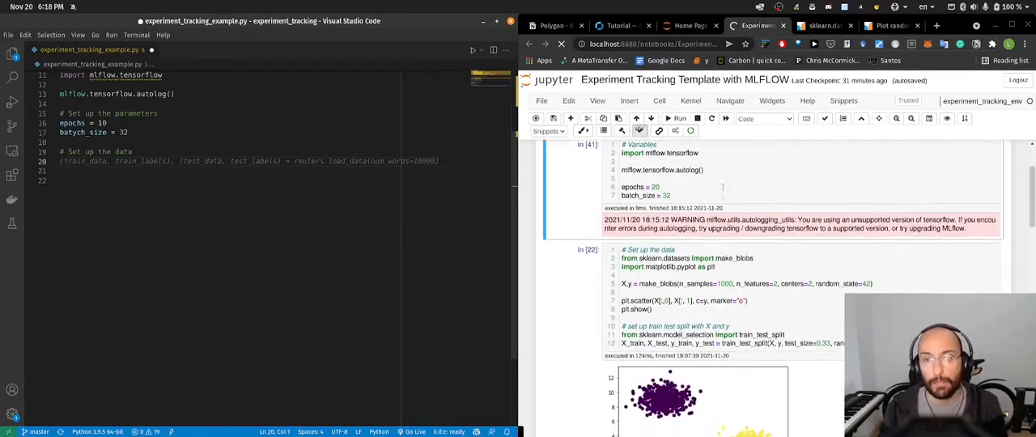
pyautogui.scroll(-3)
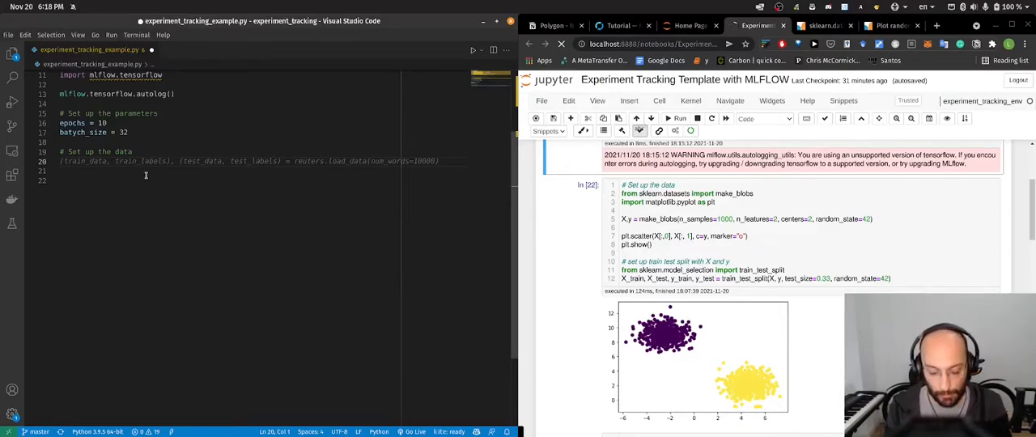
pyautogui.write('X,y =')
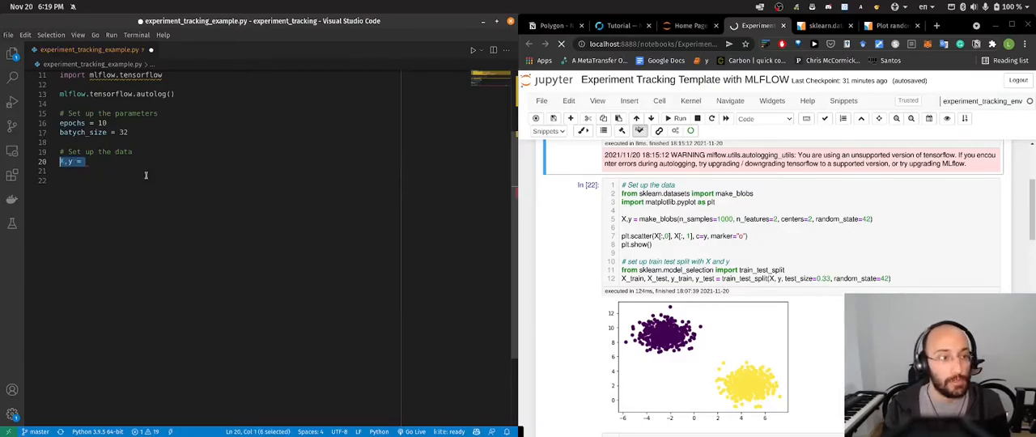
pyautogui.write('(train_data, train_labels), (test_data, test_labels) = reuters.load_data(num_words=10000)')
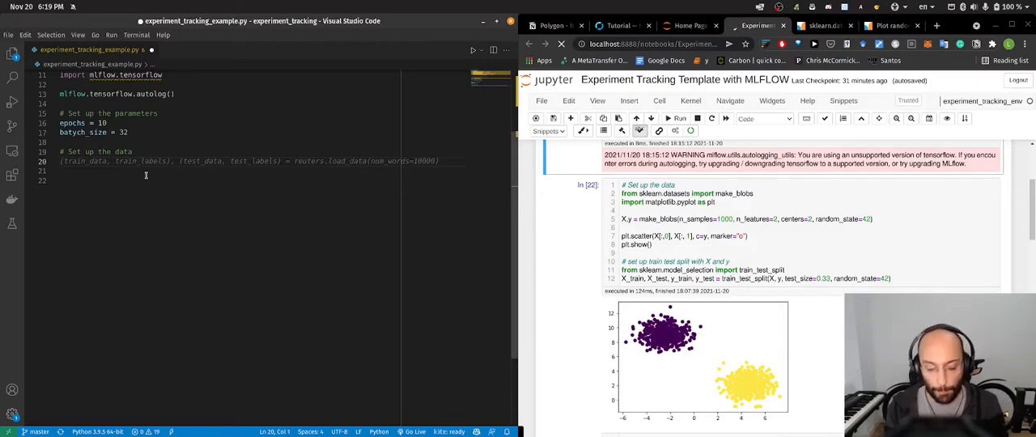
pyautogui.write('from sklearn.datasets import make_blobs')
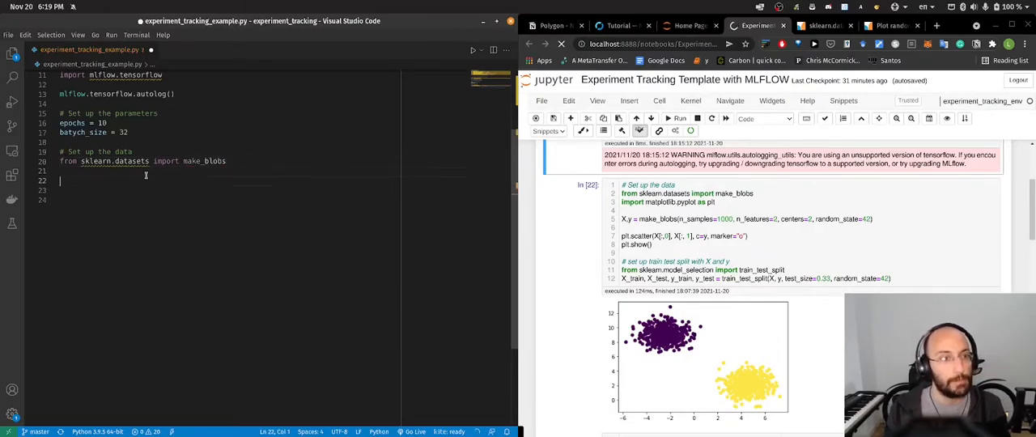
pyautogui.write('X,y = make_blobs(n_samples=1000, n_features=2, centers=2, random_state=2')
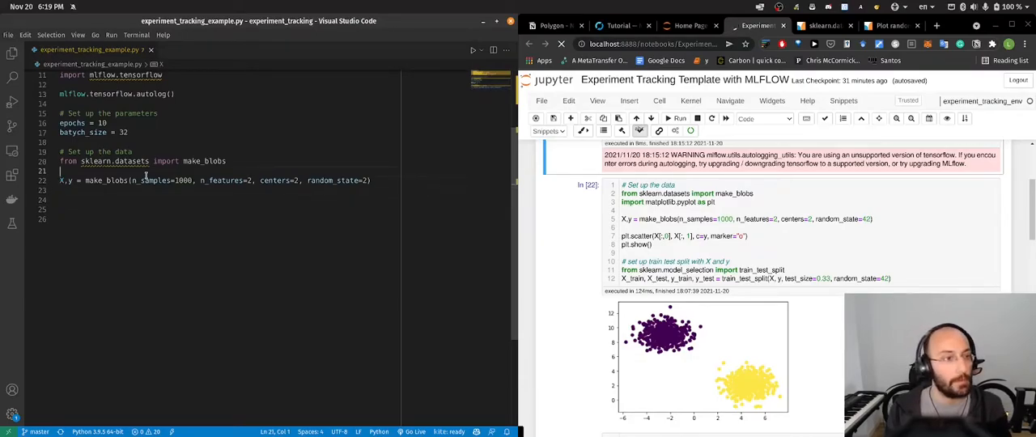
# Step: Import matplotlib.pyplot as plt and scatter-plot the blobs with s=50, removing the cmap argument
pyautogui.write('import')
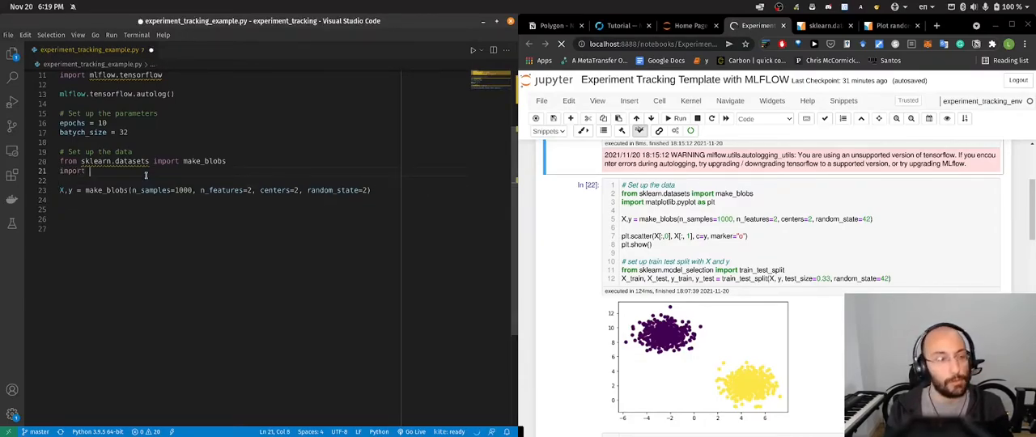
pyautogui.write('matplotlib.pyplot as plt')
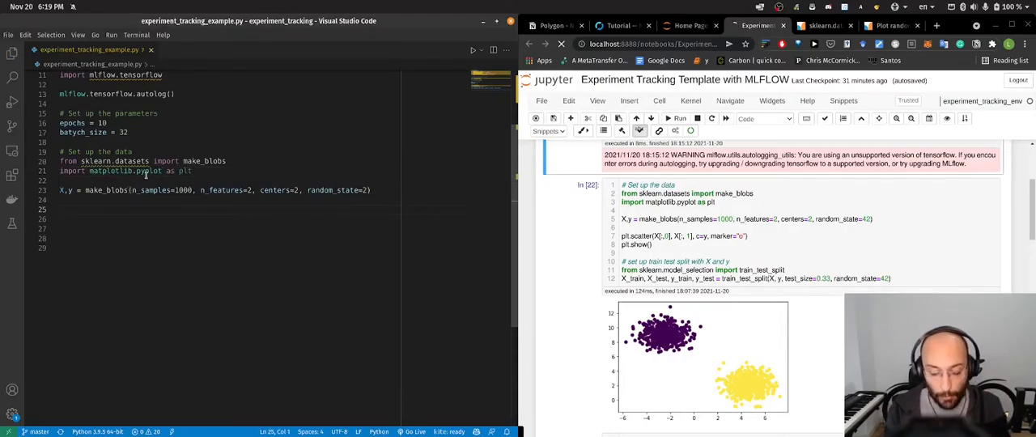
pyautogui.write('plt.scatter(X[:,0], X[:,1], c=y')
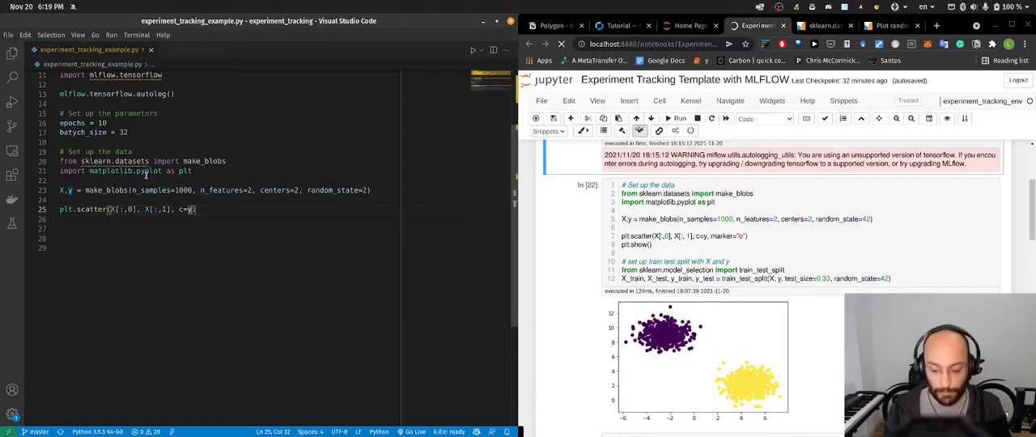
pyautogui.write(", s=50, cmap='RdBu'")
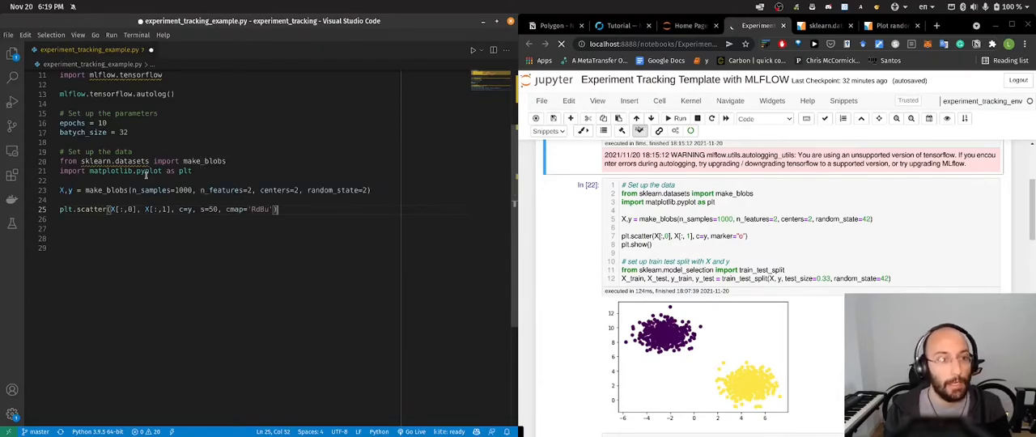
pyautogui.doubleClick(259, 209)
pyautogui.write('plt.show(')
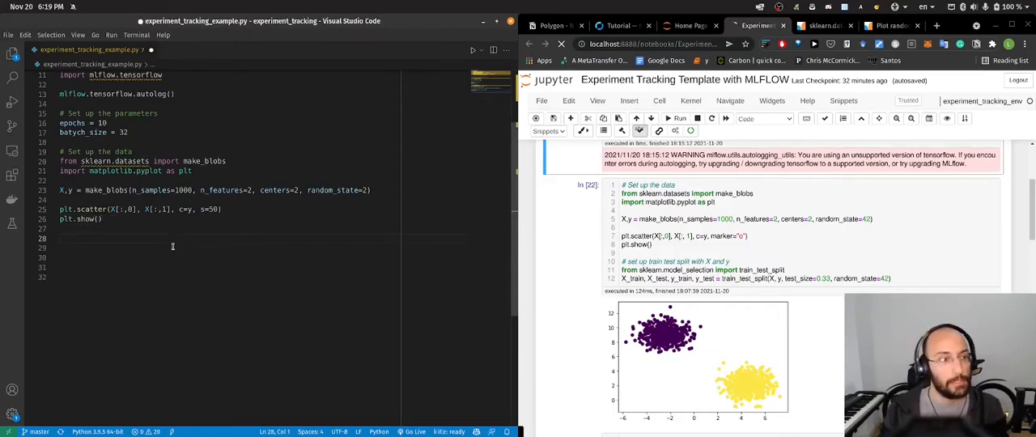
# Step: Add a '# Do a train test split' section splitting X, y with test_size 0.2, random_state 42
pyautogui.write('# Do a train test split')
pyautogui.click(259, 277)
pyautogui.write('X')
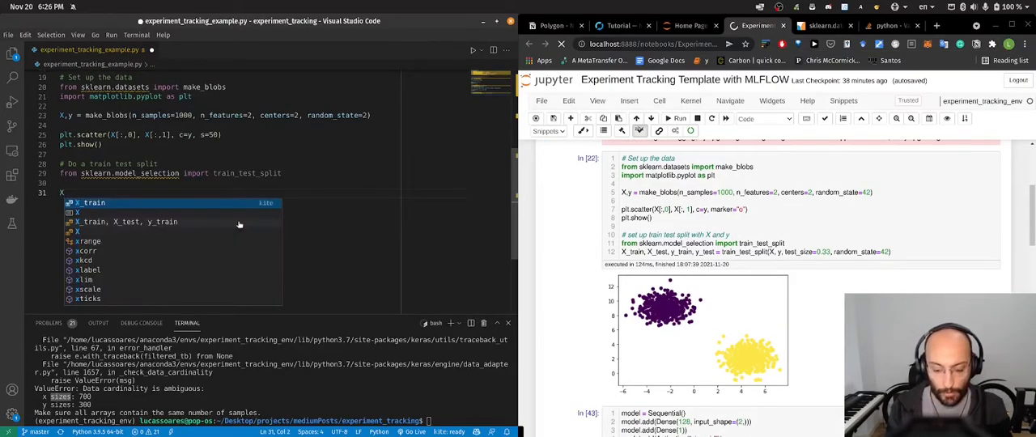
pyautogui.write('_T')
pyautogui.write('# Set up')
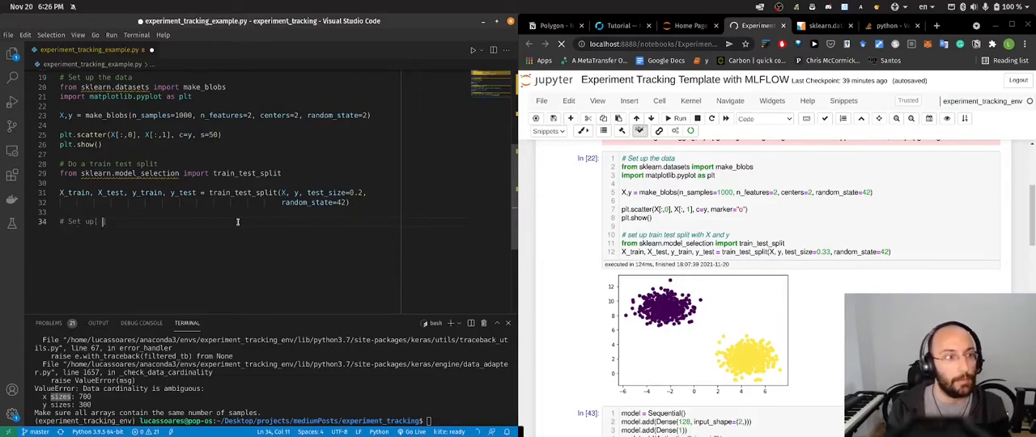
# Step: Under '# Set up the model', build Sequential Dense(128), Dense(1), sigmoid; compile and assign history = model.fit
pyautogui.write('the model')
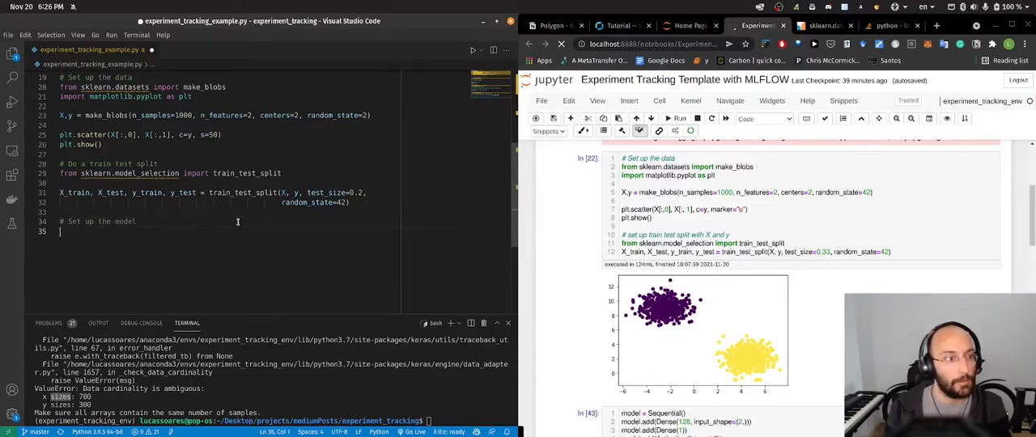
pyautogui.write('model =')
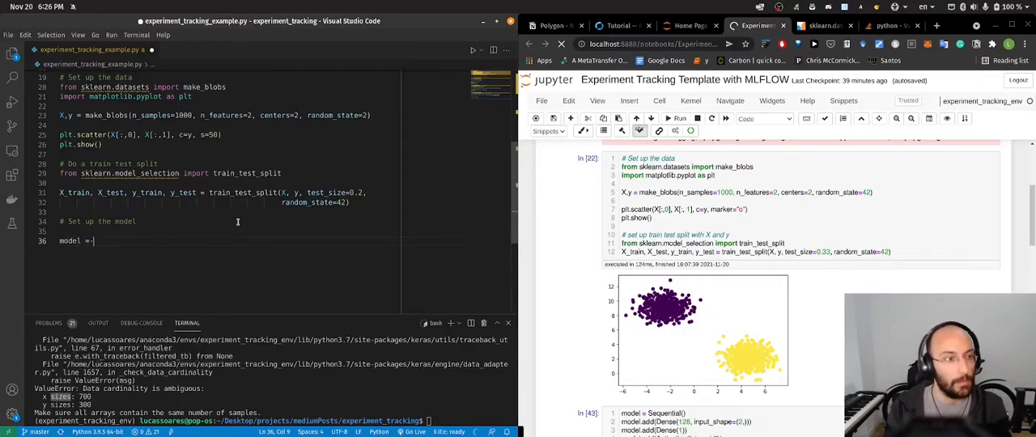
pyautogui.write('Sequential()')
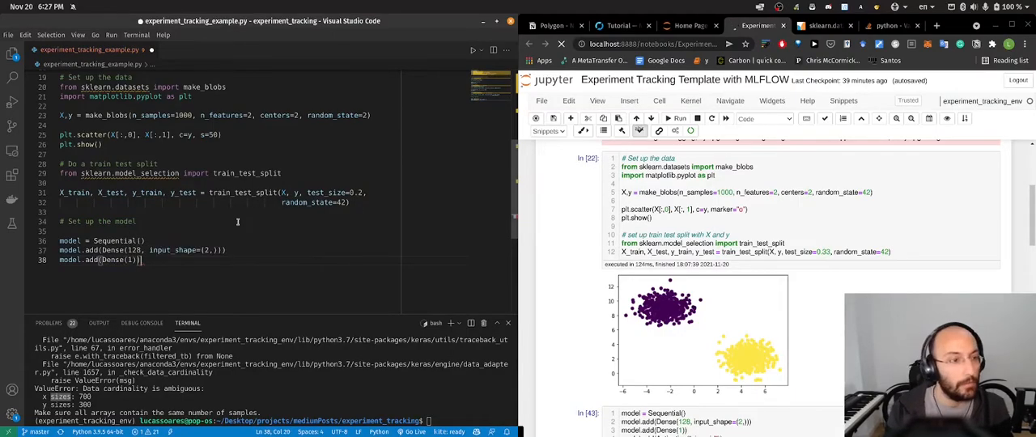
pyautogui.write("model.add(Activation('sigmoid'))")
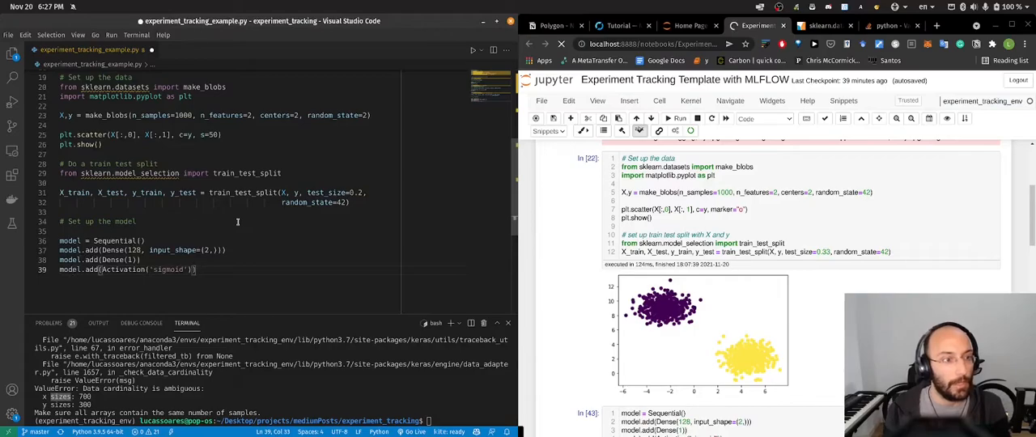
pyautogui.write('mod')
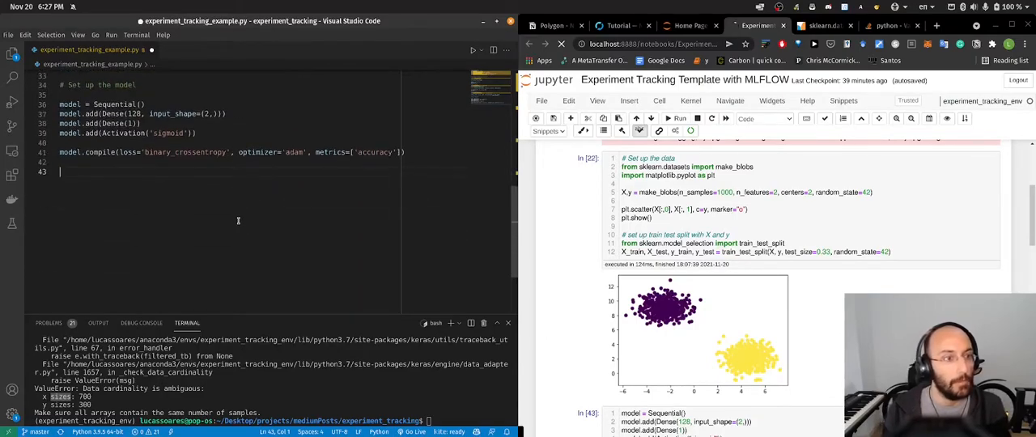
pyautogui.write('history = model.fit(X_train, y_train, epochs=epochs, batch_size=batch_size,')
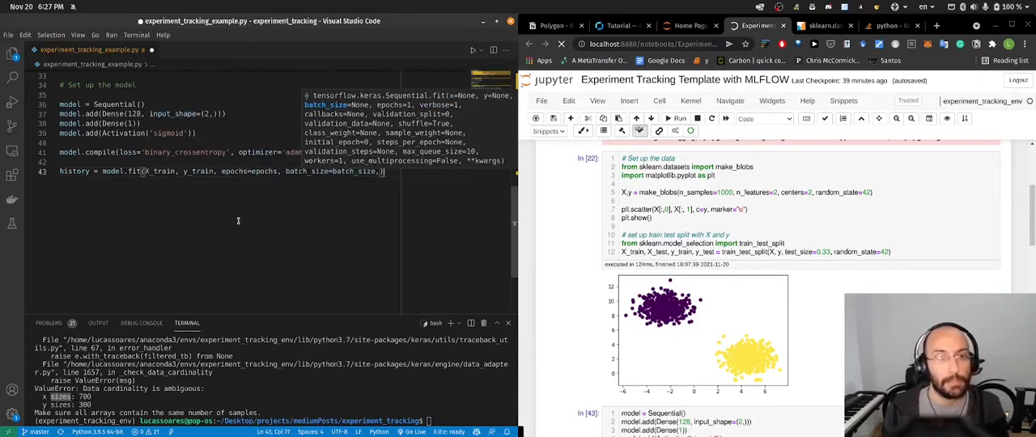
pyautogui.press('enter')
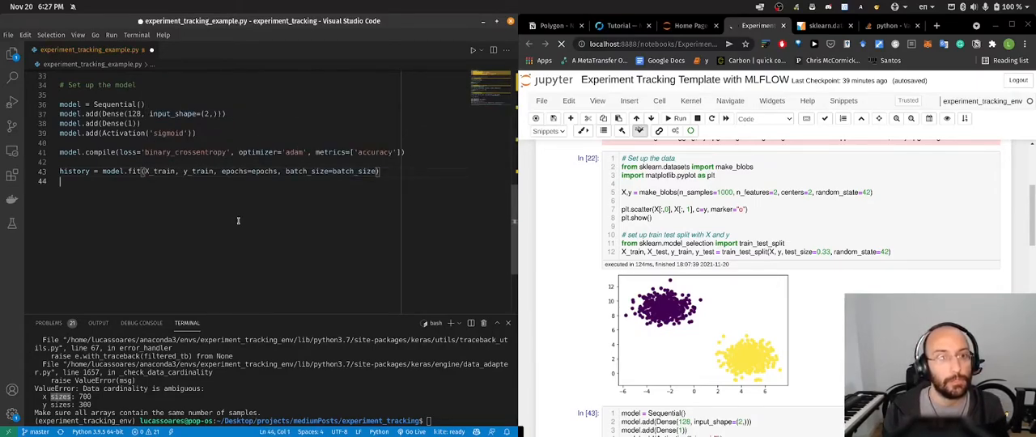
# Step: Add score = model.evaluate(X_test, y_test, batch_size=batch_size) and print score[0] and score[1]
pyautogui.write('score =')
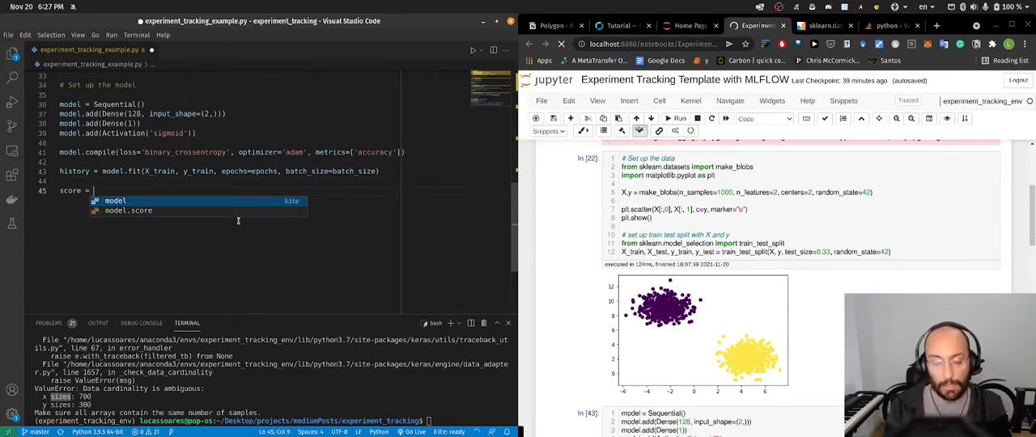
pyautogui.write('model.evaluate(X_test, y_test, batch_size=batch_size')
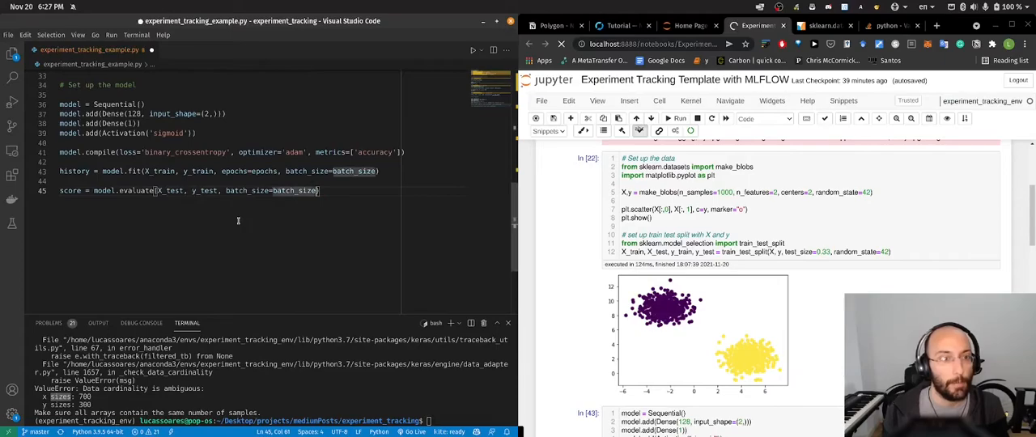
pyautogui.write('print(score[0')
pyautogui.click(276, 421)
pyautogui.write('python experiment_tracking_example.py')
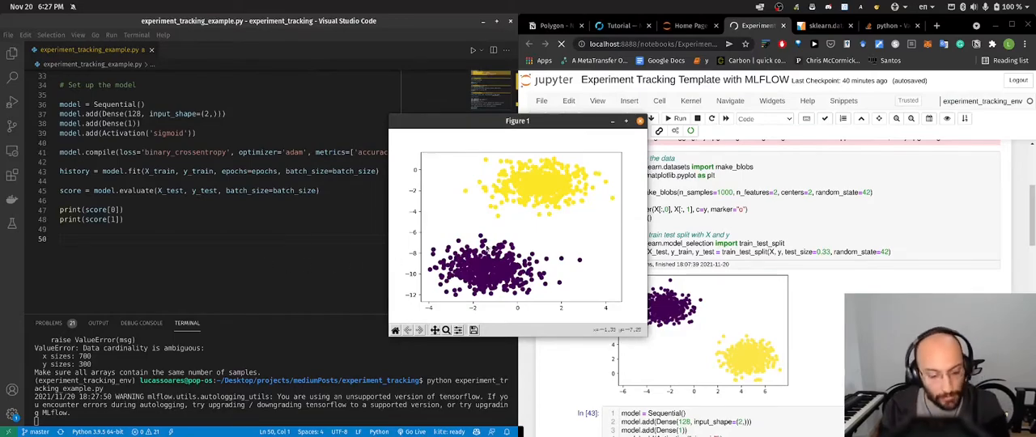
# Step: Dismiss the Figure 1 scatter plot so training finishes, then return to the parameters at the top
pyautogui.click(641, 120)
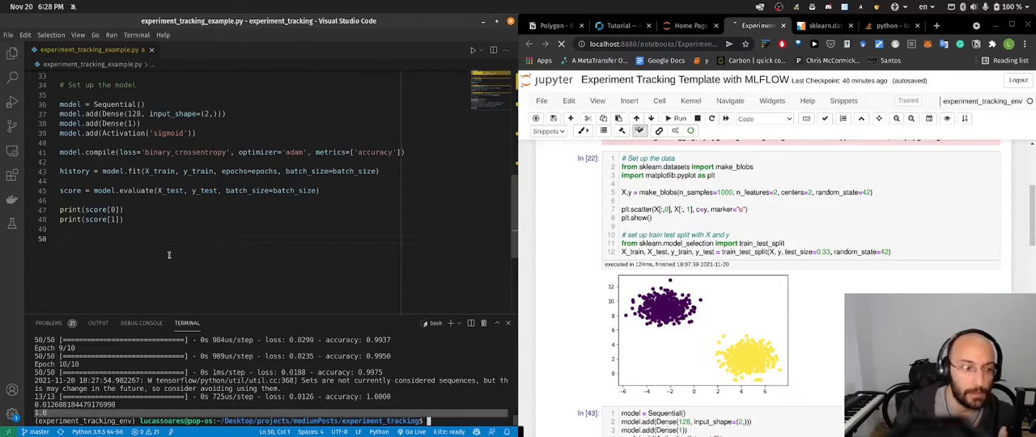
pyautogui.scroll(3)
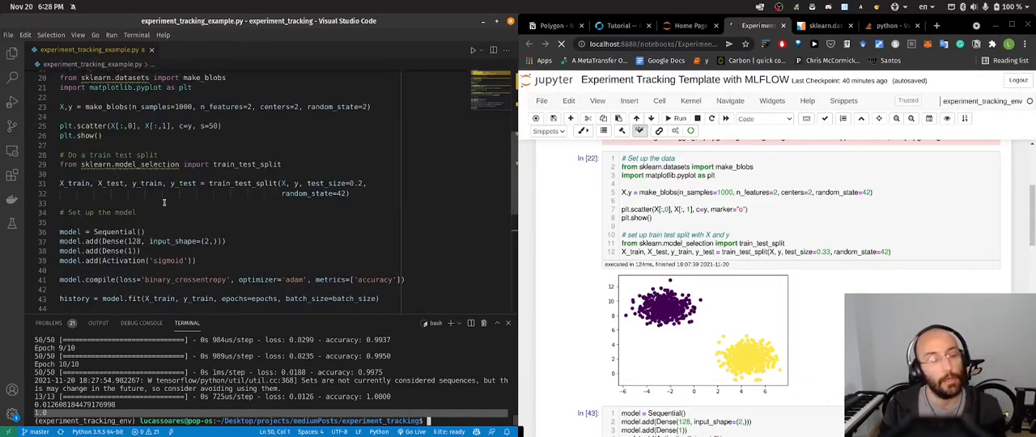
pyautogui.scroll(-3)
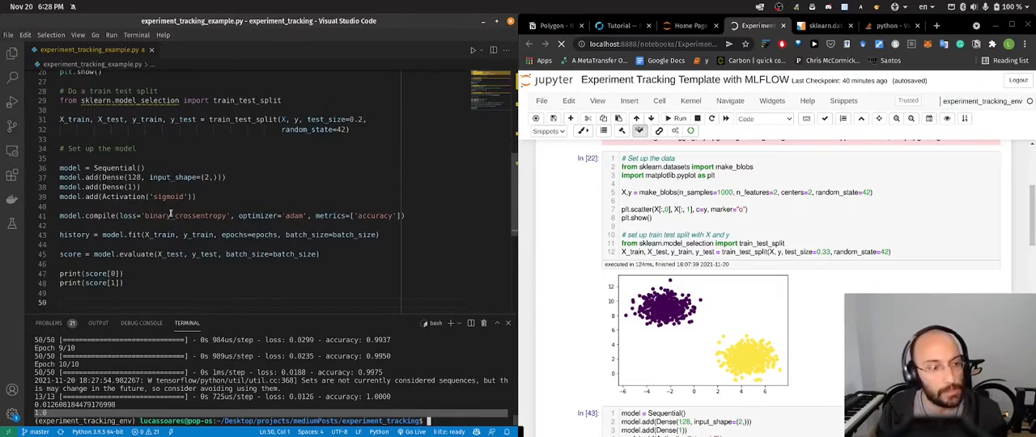
pyautogui.scroll(3)
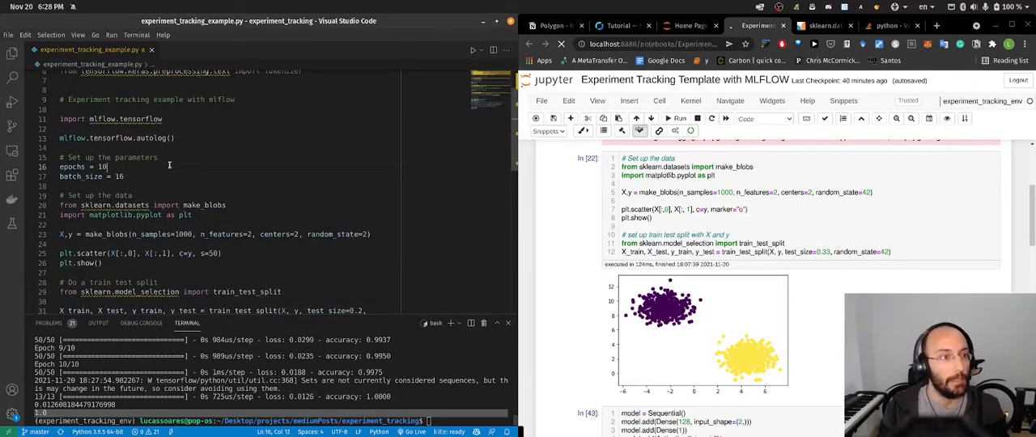
# Step: Edit the epochs value and close the data plot so the training run completes
pyautogui.write('2')
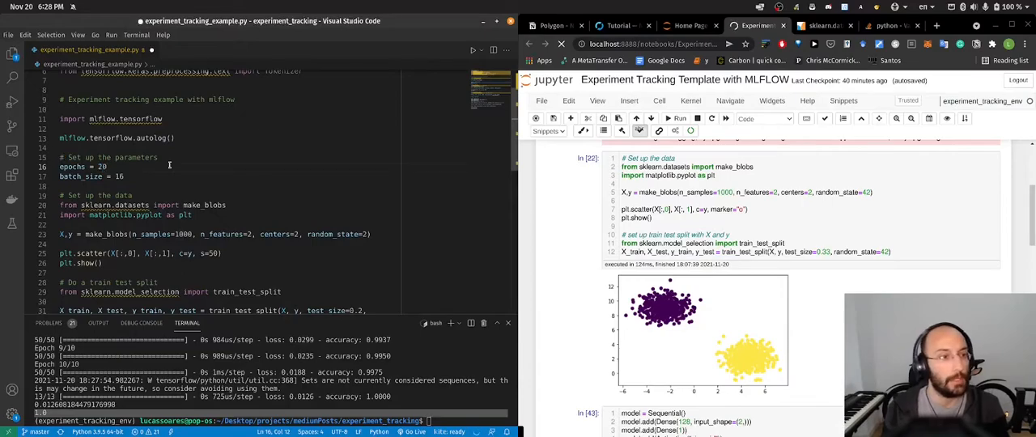
pyautogui.write('2')
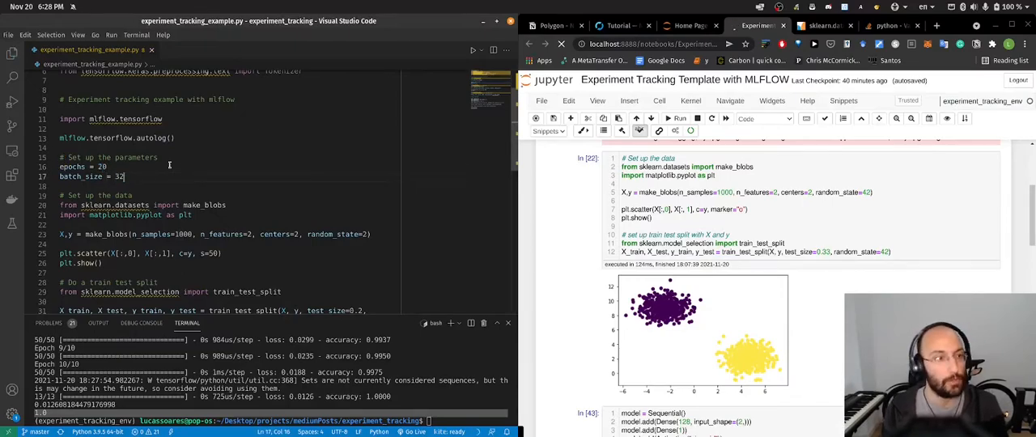
pyautogui.scroll(-3)
pyautogui.write('python experiment_tracking_example.py')
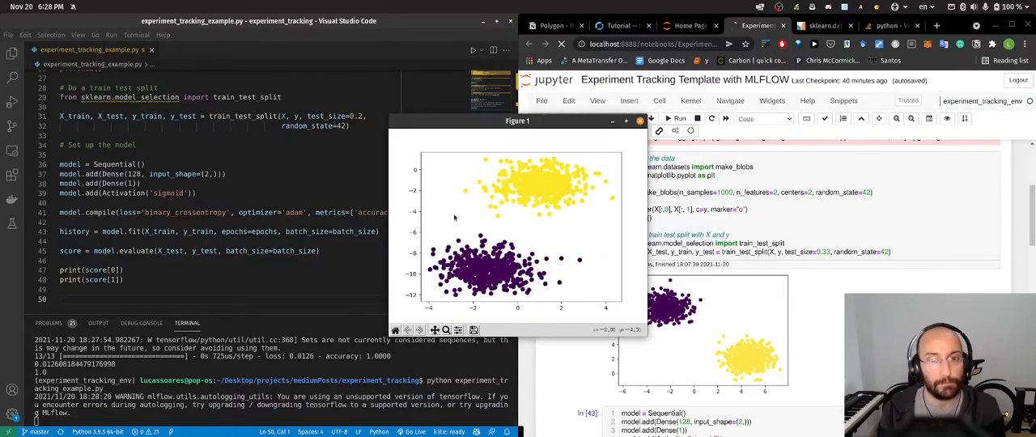
pyautogui.click(641, 121)
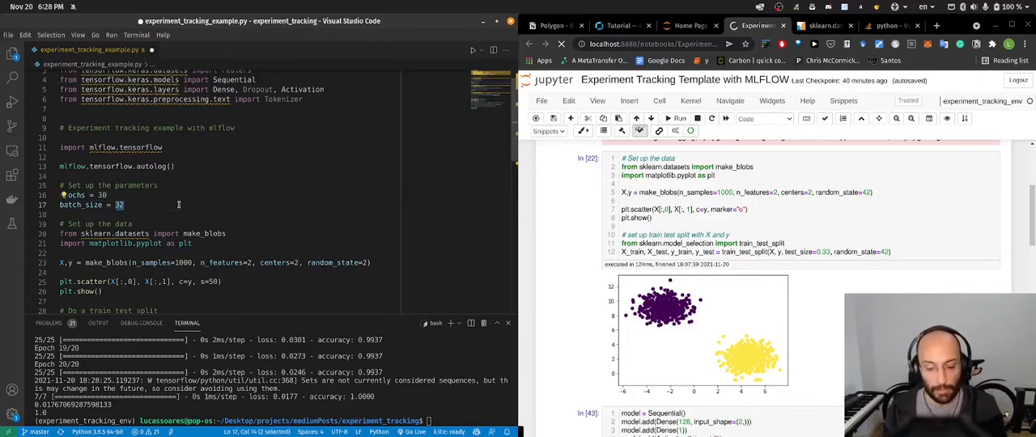
# Step: Set batch_size to 16 and close the Figure 1 plot so the 30-epoch run finishes
pyautogui.write('16')
pyautogui.click(277, 421)
pyautogui.write('python experiment_tracking_example.py')
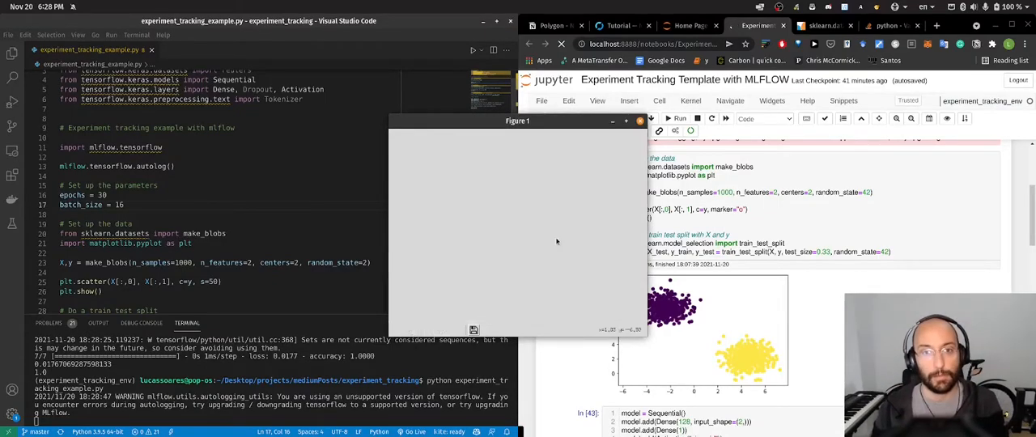
pyautogui.click(639, 121)
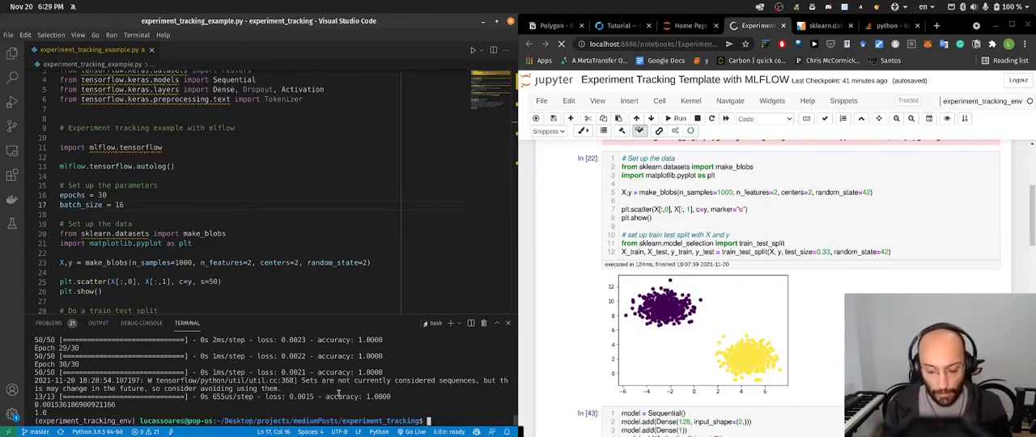
# Step: Enter mlflow ui in the terminal and close the Jupyter Home Page and Experiment notebook tabs
pyautogui.write('mlflow ui')
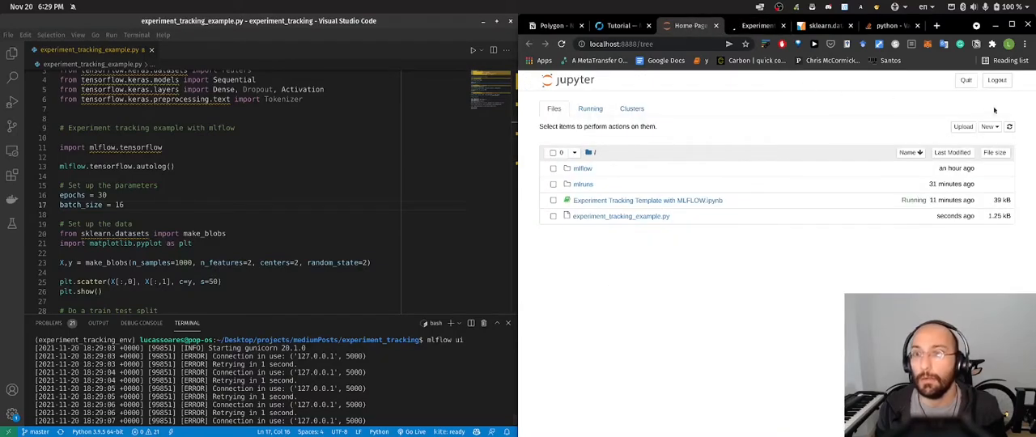
pyautogui.click(647, 200)
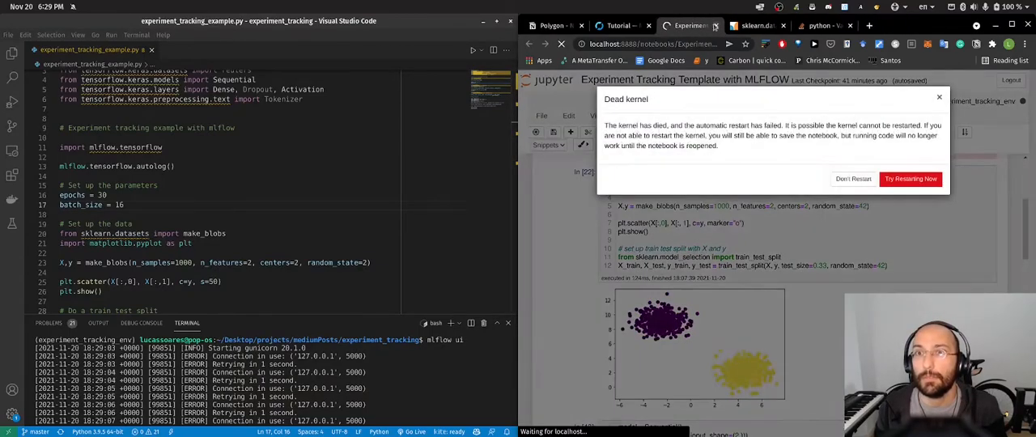
pyautogui.click(773, 25)
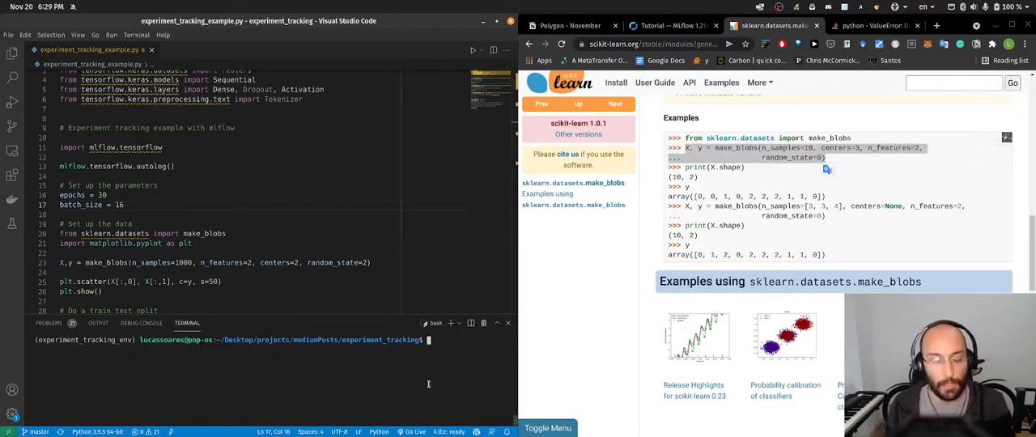
# Step: Launch mlflow ui and select the most recent runs at 127.0.0.1:5000
pyautogui.write('mlflow ui')
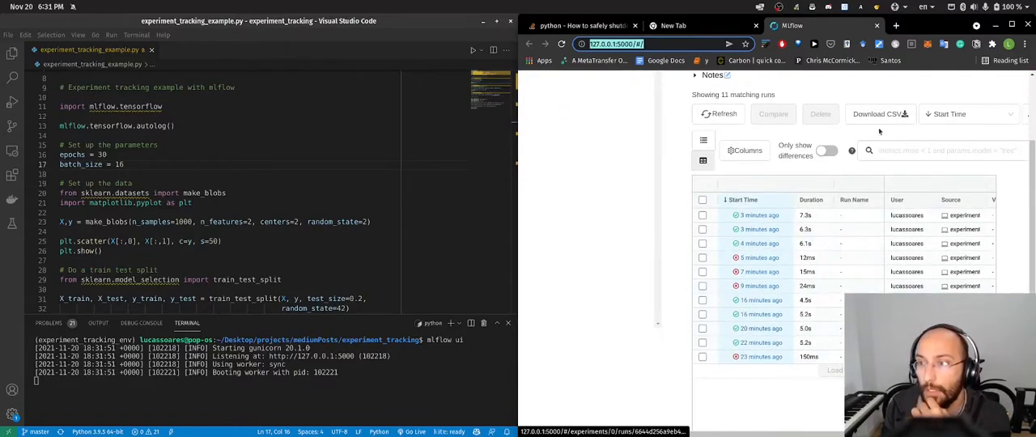
pyautogui.click(702, 215)
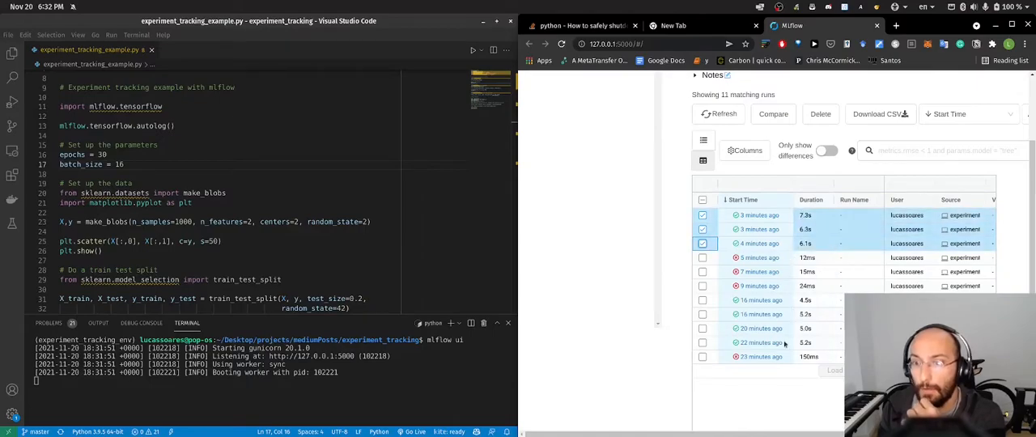
# Step: Compare the three runs, put epochs on the scatter X-axis, then show parallel coordinates
pyautogui.click(773, 113)
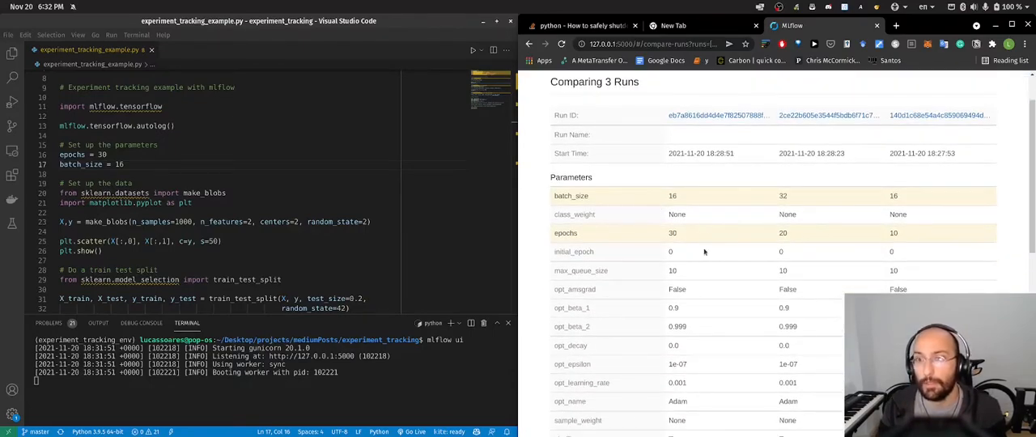
pyautogui.moveTo(627, 220)
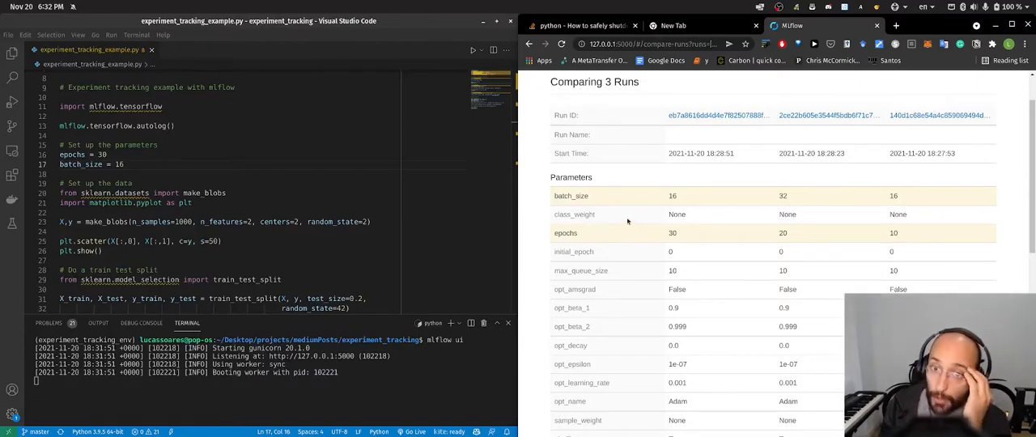
pyautogui.scroll(-3)
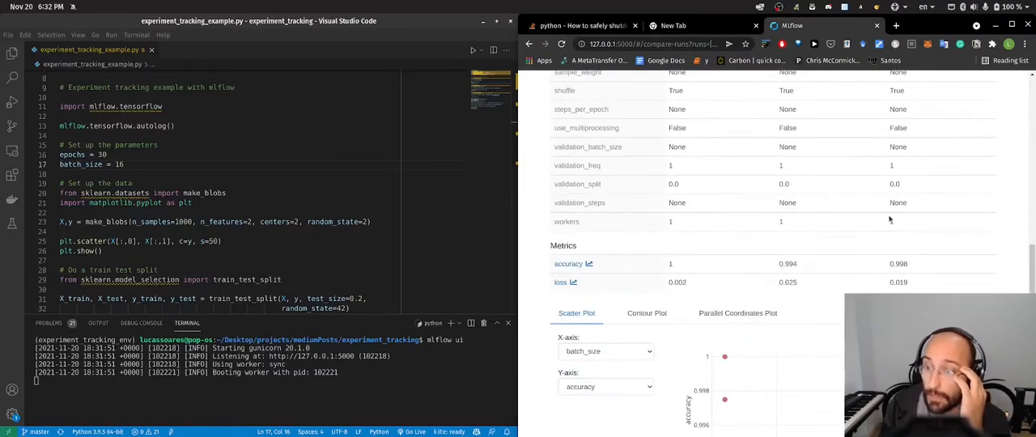
pyautogui.scroll(-3)
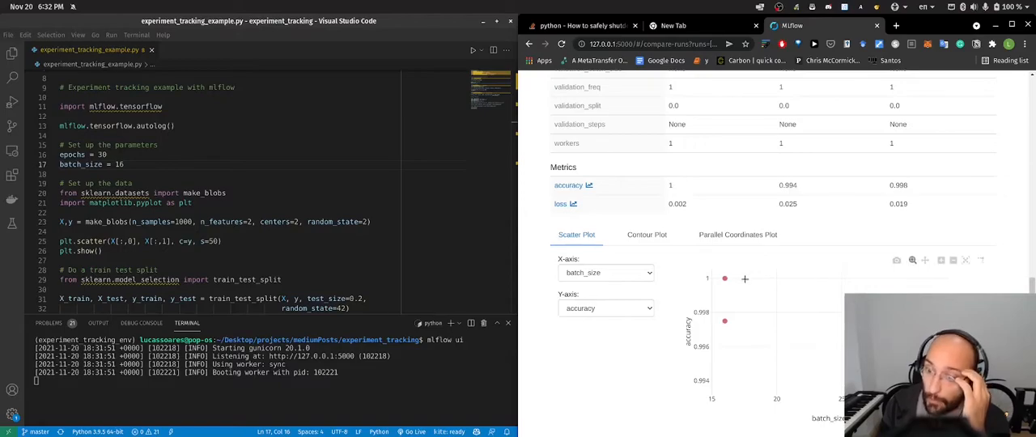
pyautogui.moveTo(630, 331)
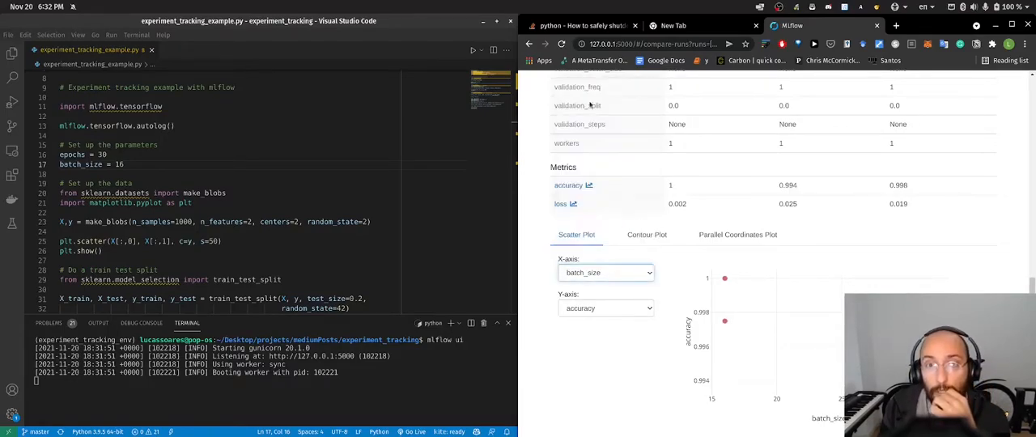
pyautogui.click(606, 272)
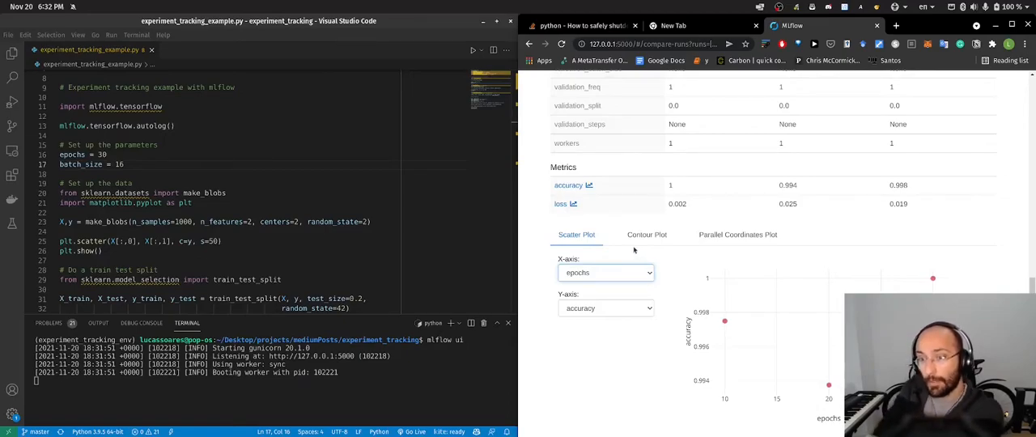
pyautogui.moveTo(614, 235)
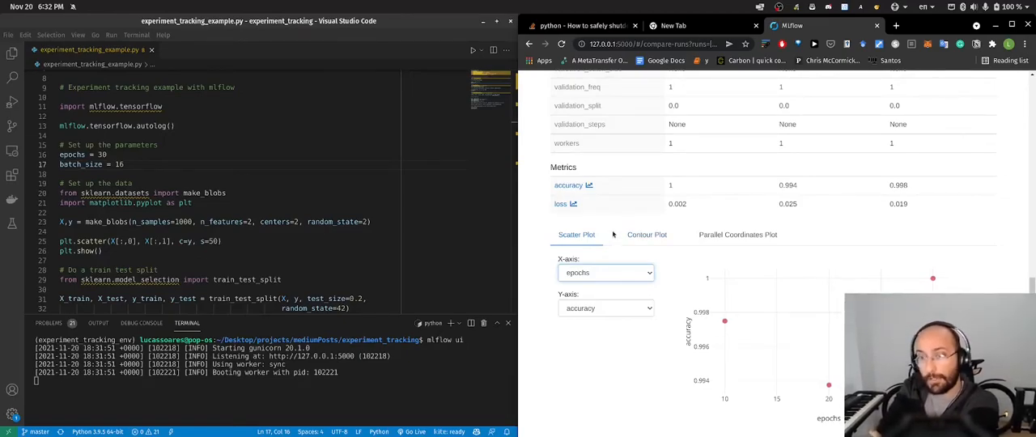
pyautogui.moveTo(634, 297)
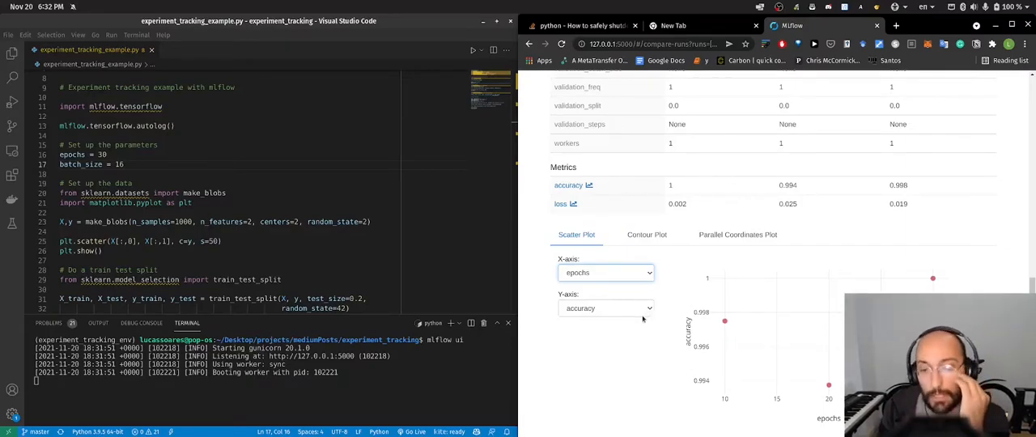
pyautogui.click(737, 234)
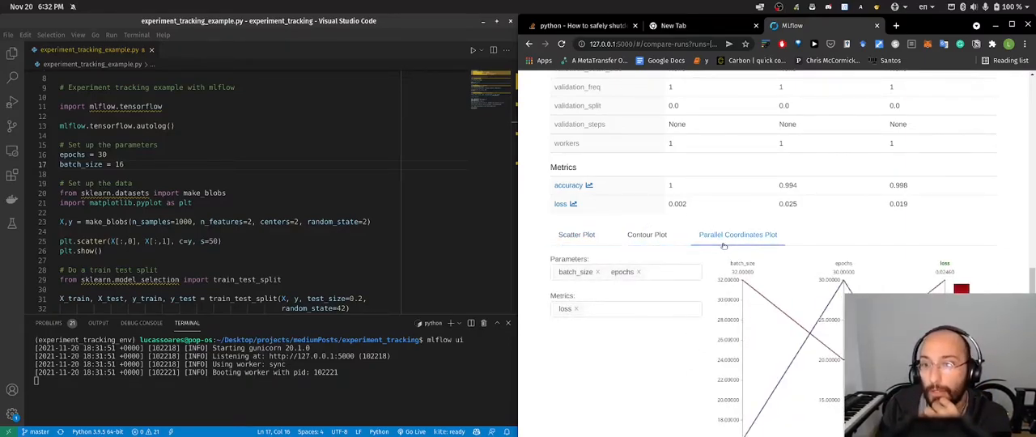
pyautogui.scroll(-3)
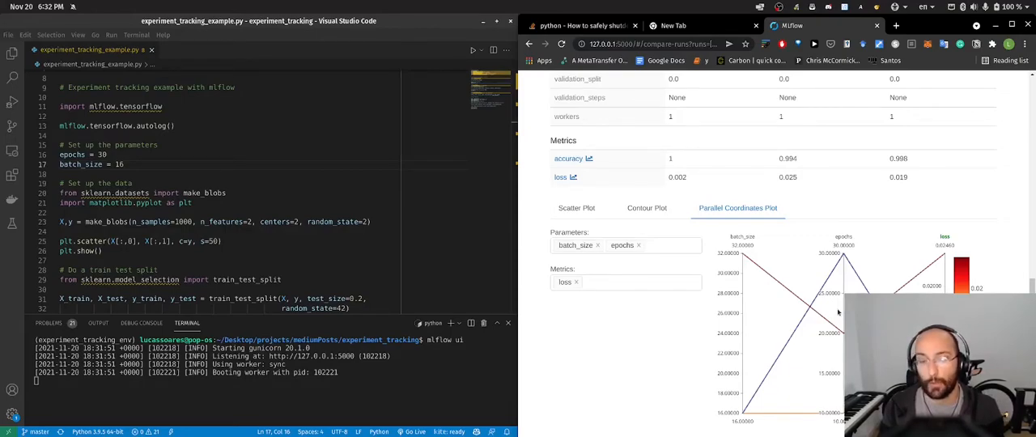
pyautogui.scroll(-3)
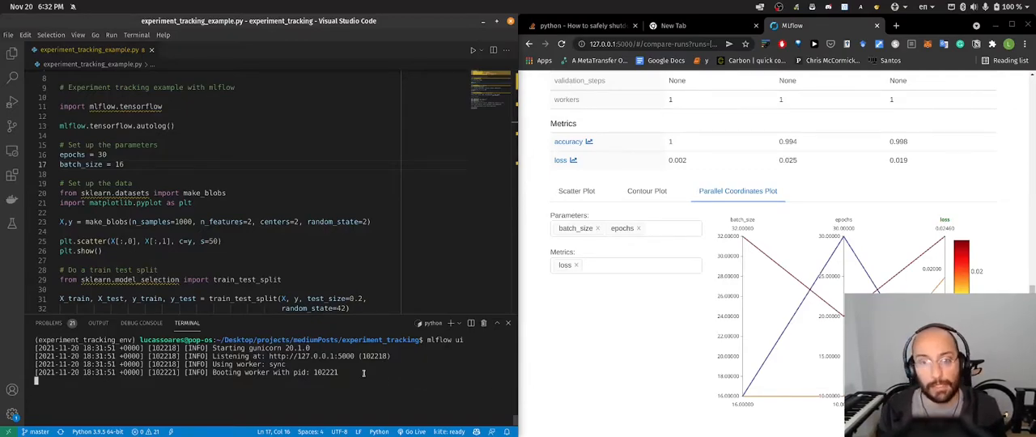
pyautogui.scroll(-3)
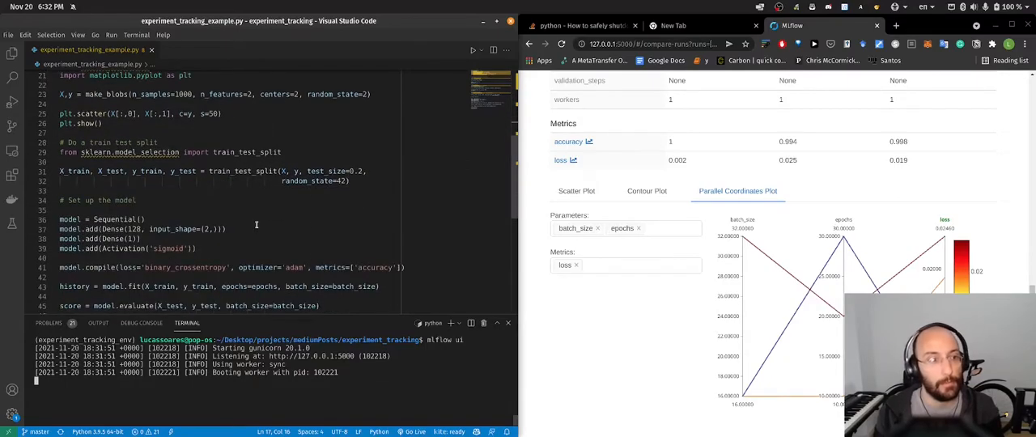
pyautogui.scroll(3)
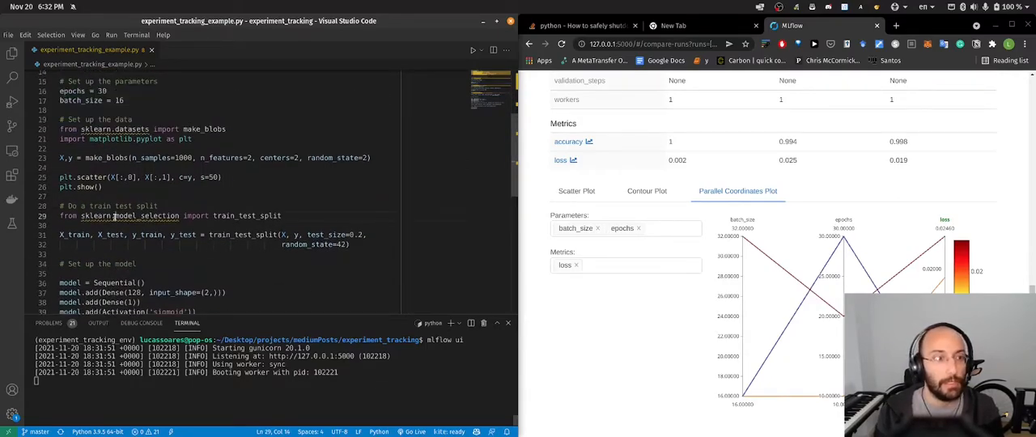
pyautogui.doubleClick(144, 215)
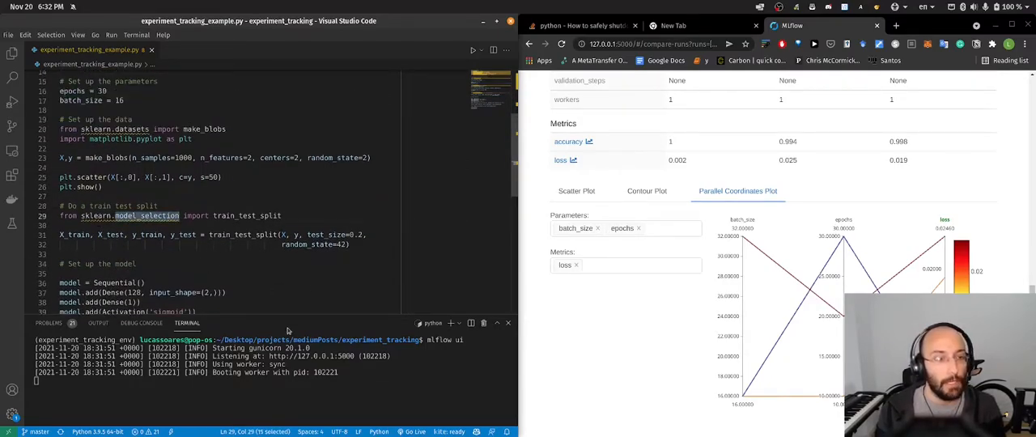